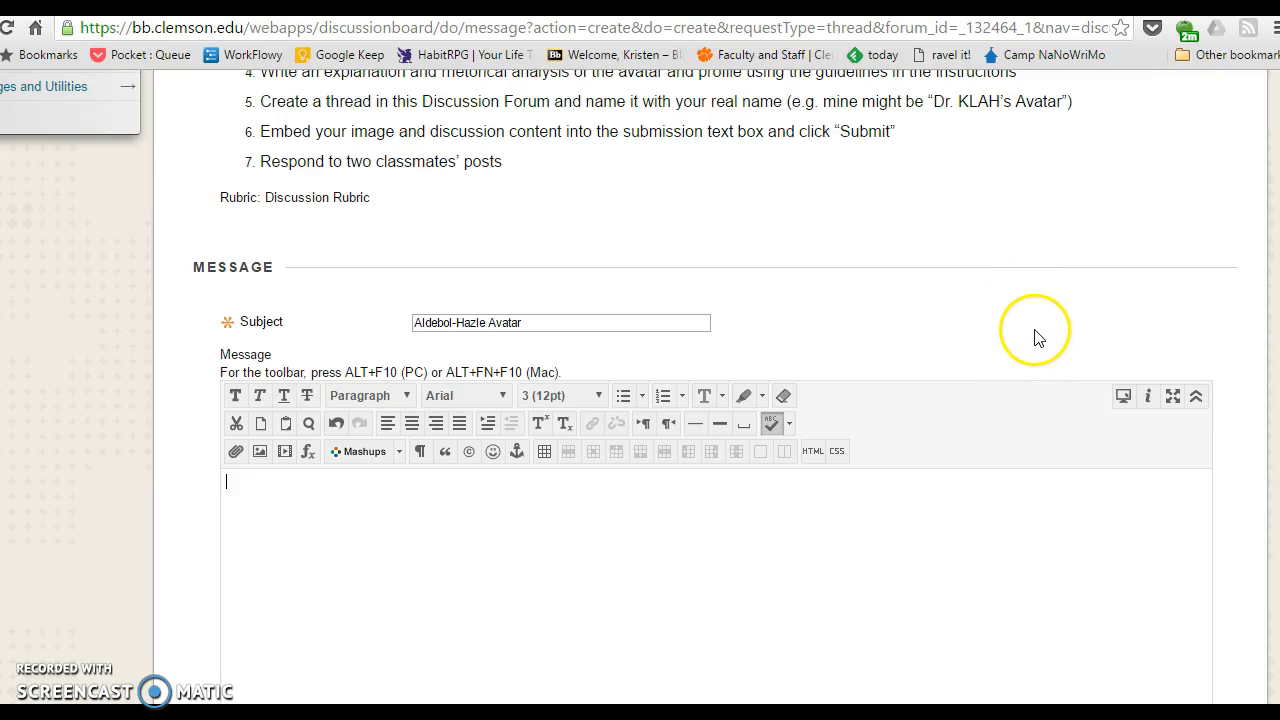
mouse_move(1065, 318)
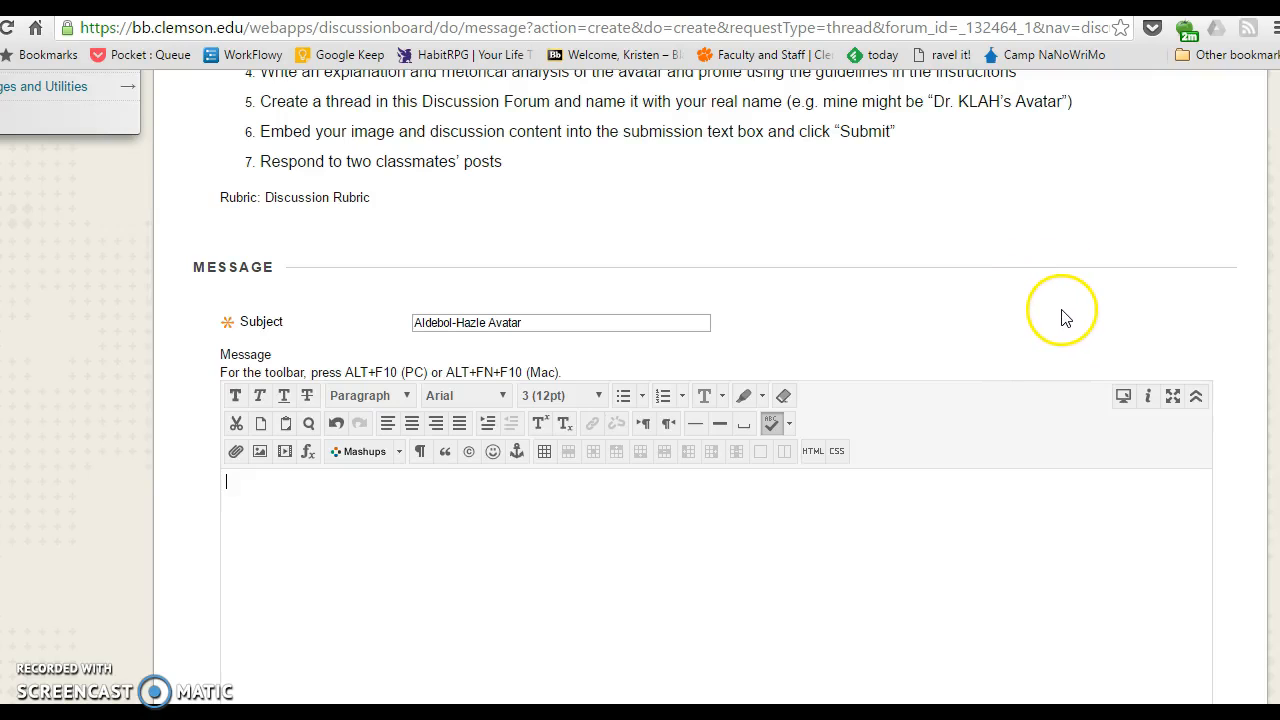
mouse_move(1058, 321)
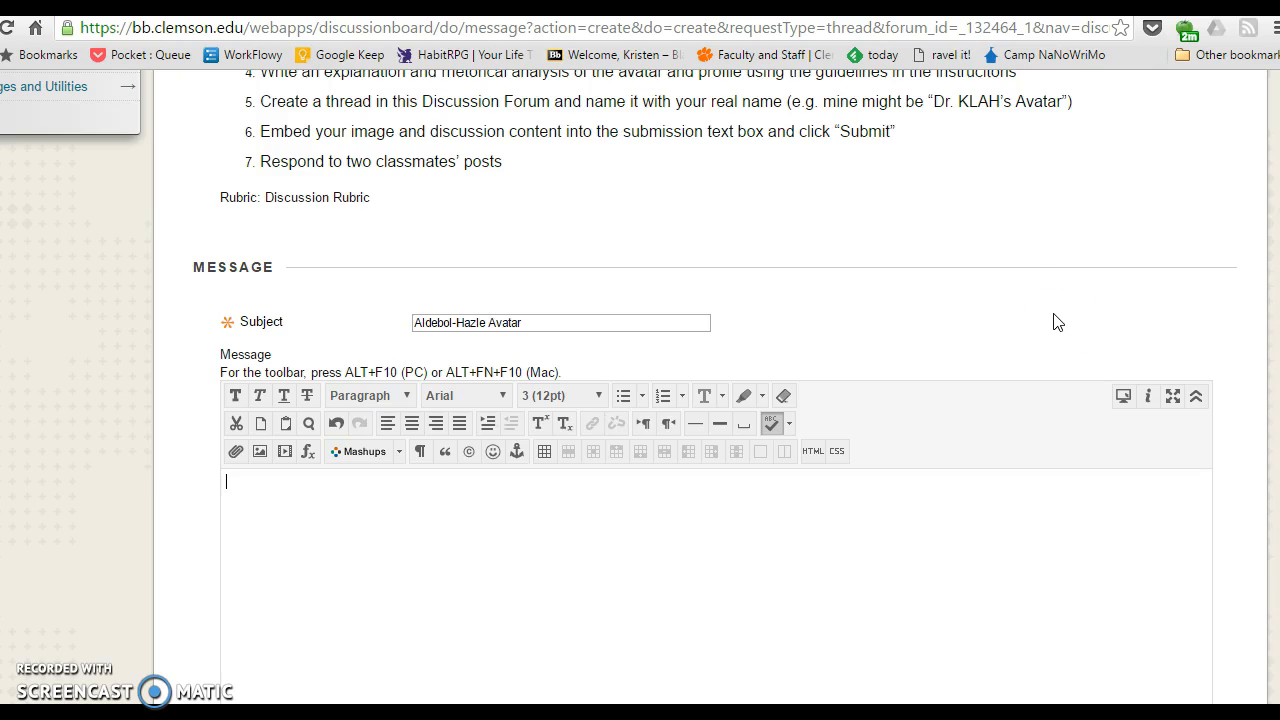
Step: Write 'Meet my fantastic avatar:' in the message and start inserting an image
scroll("up", 3)
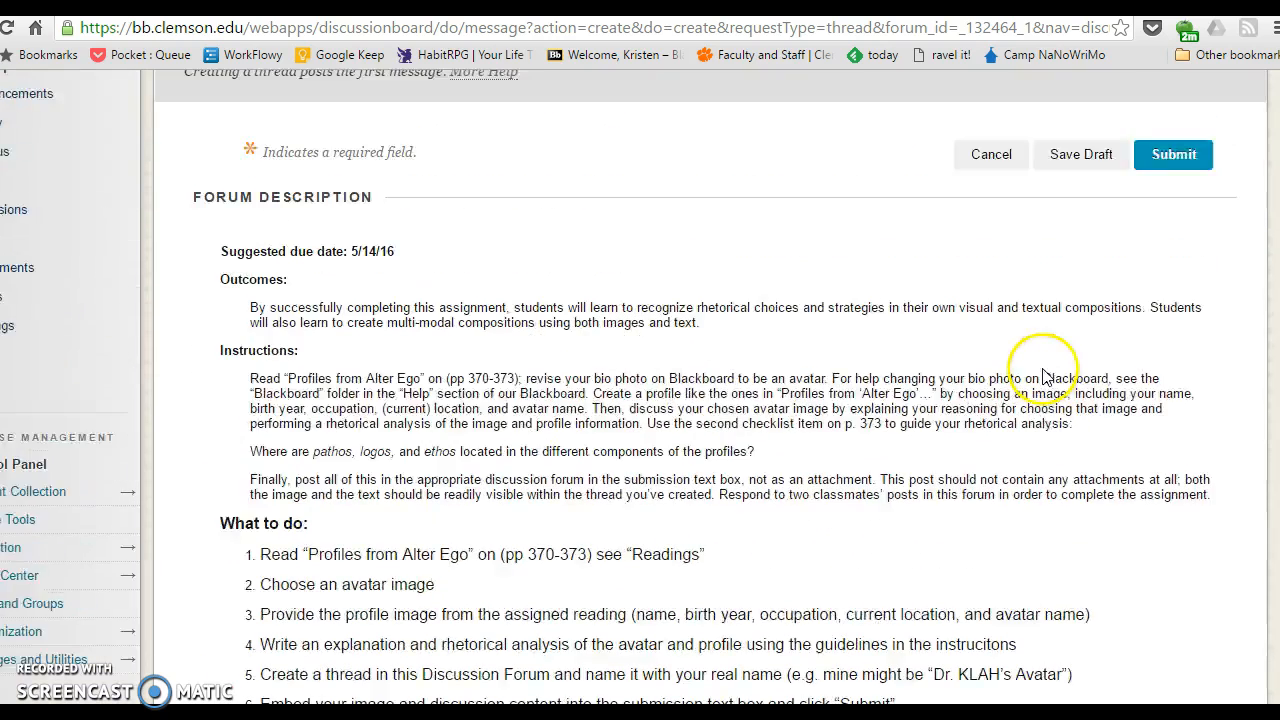
scroll("up", 3)
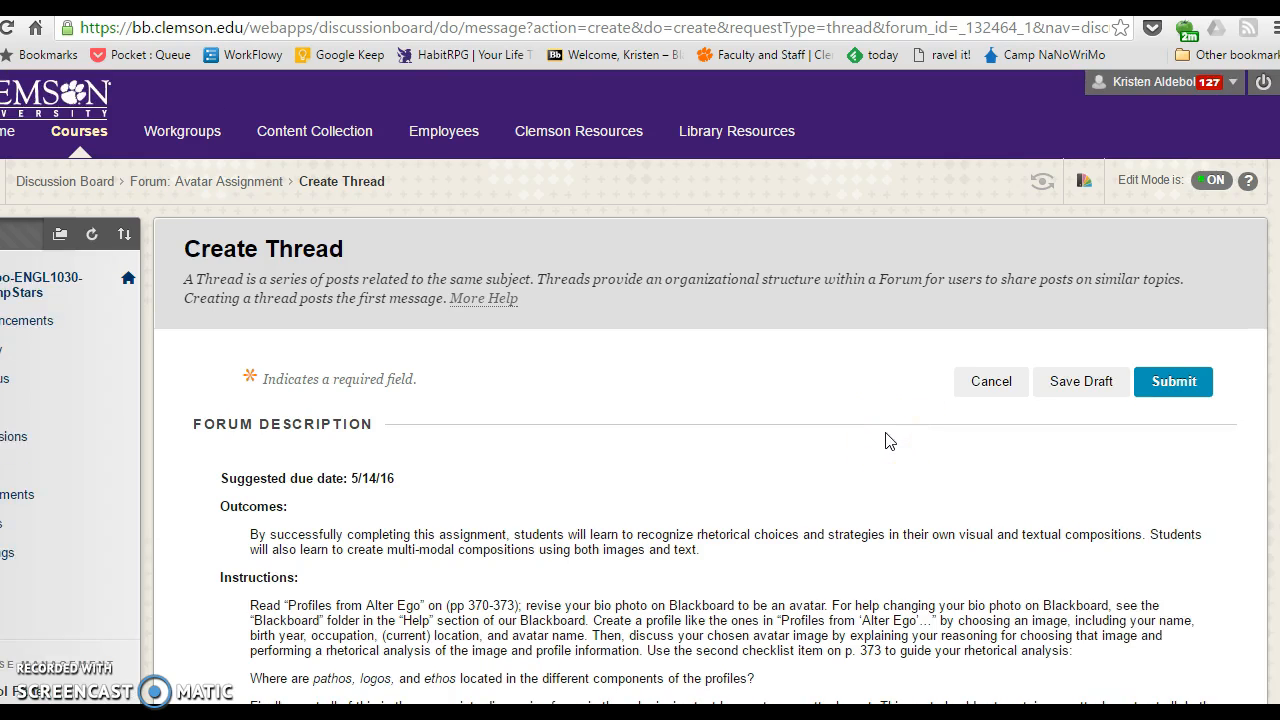
mouse_move(222, 181)
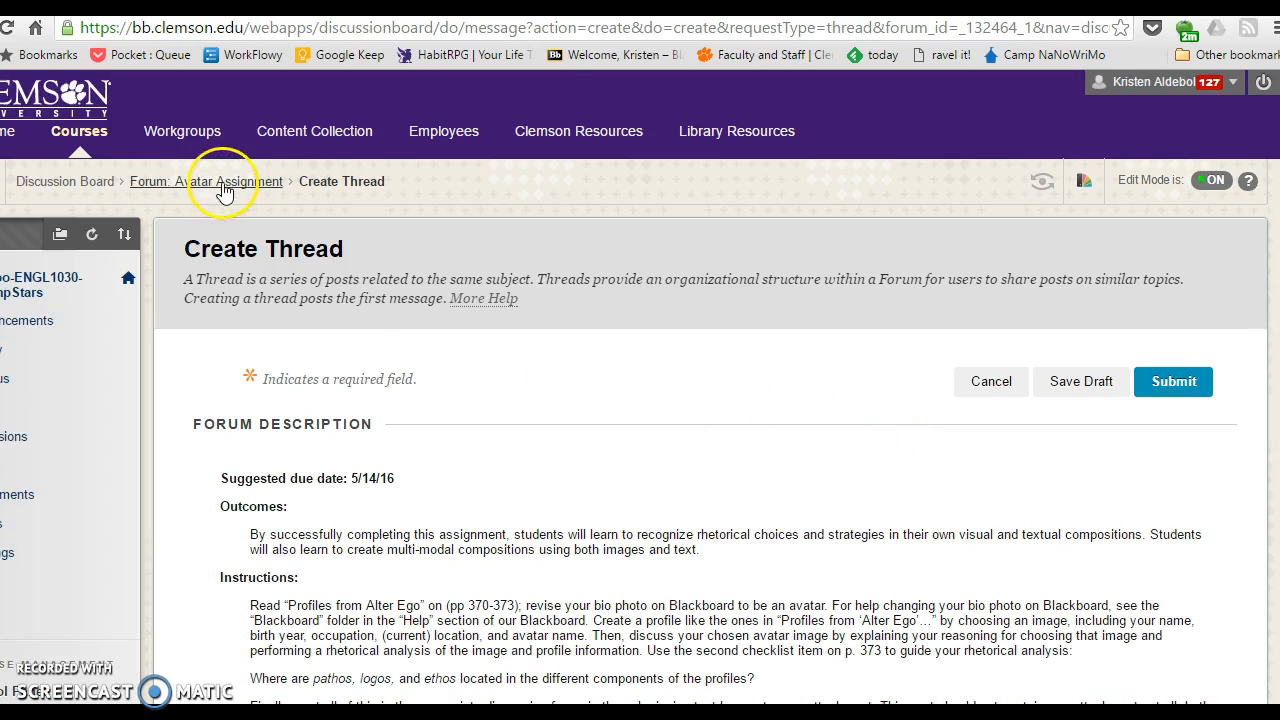
scroll("down", 3)
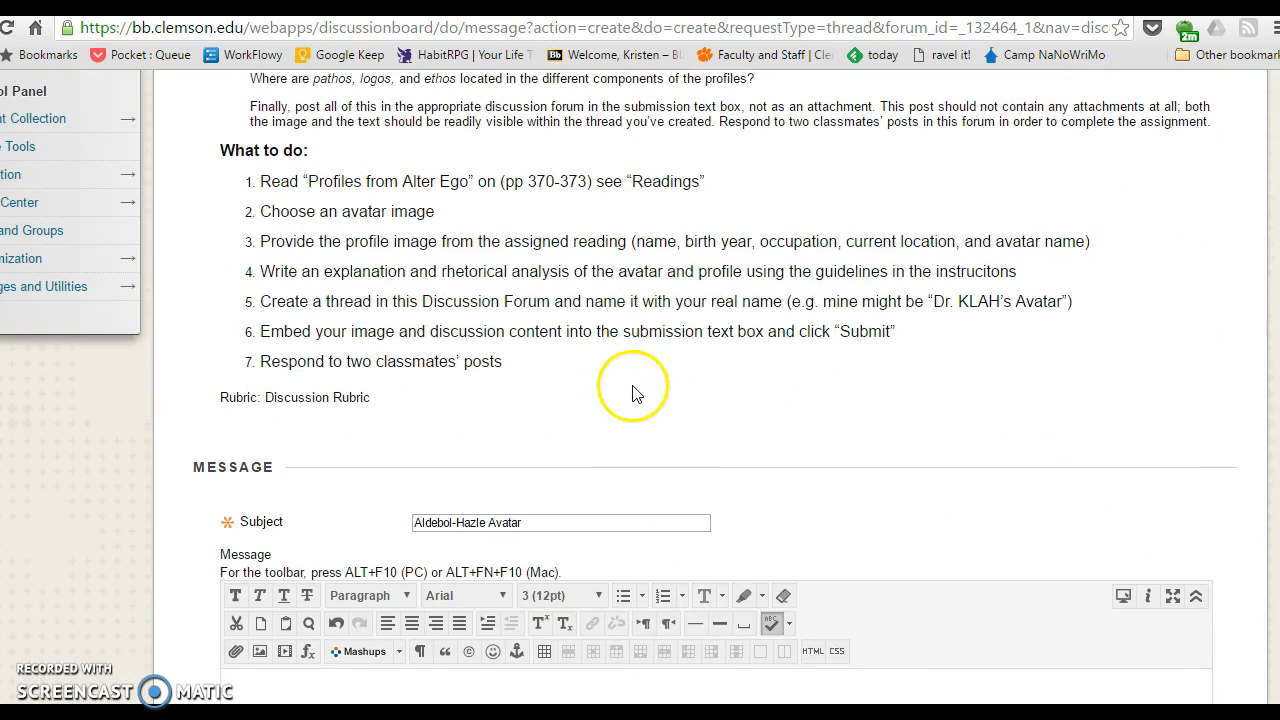
scroll("down", 3)
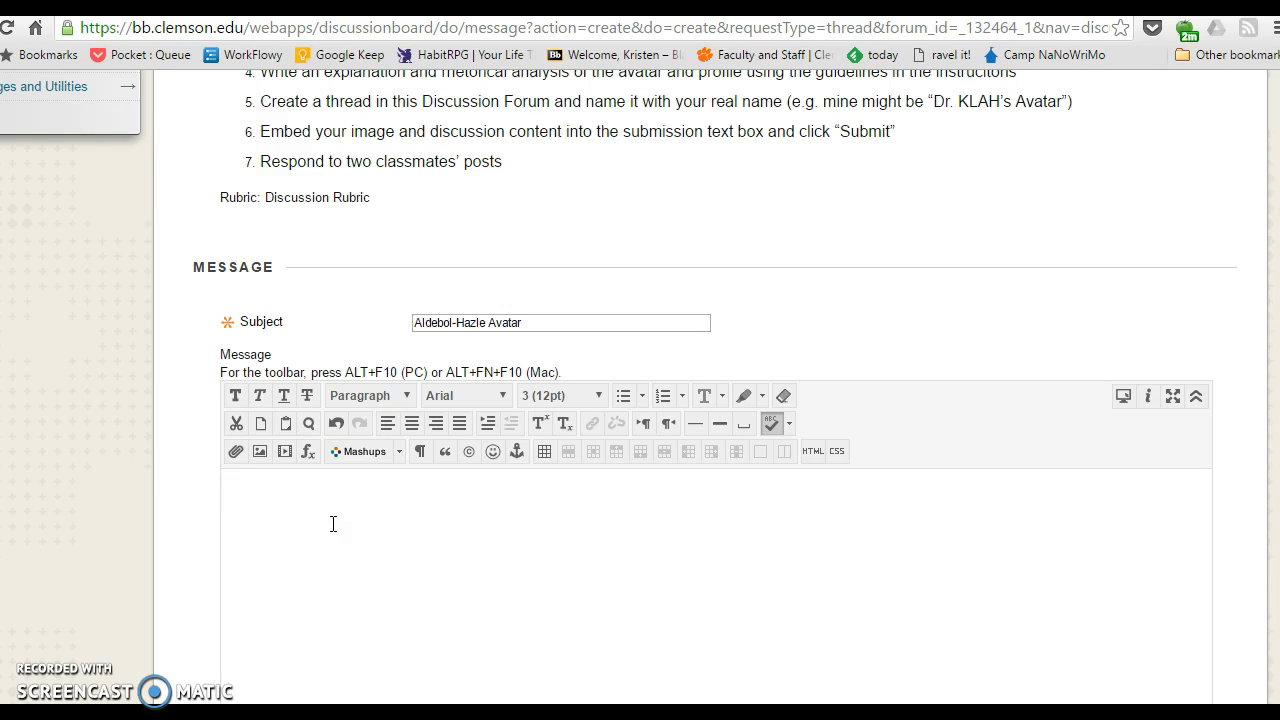
type("Meet m")
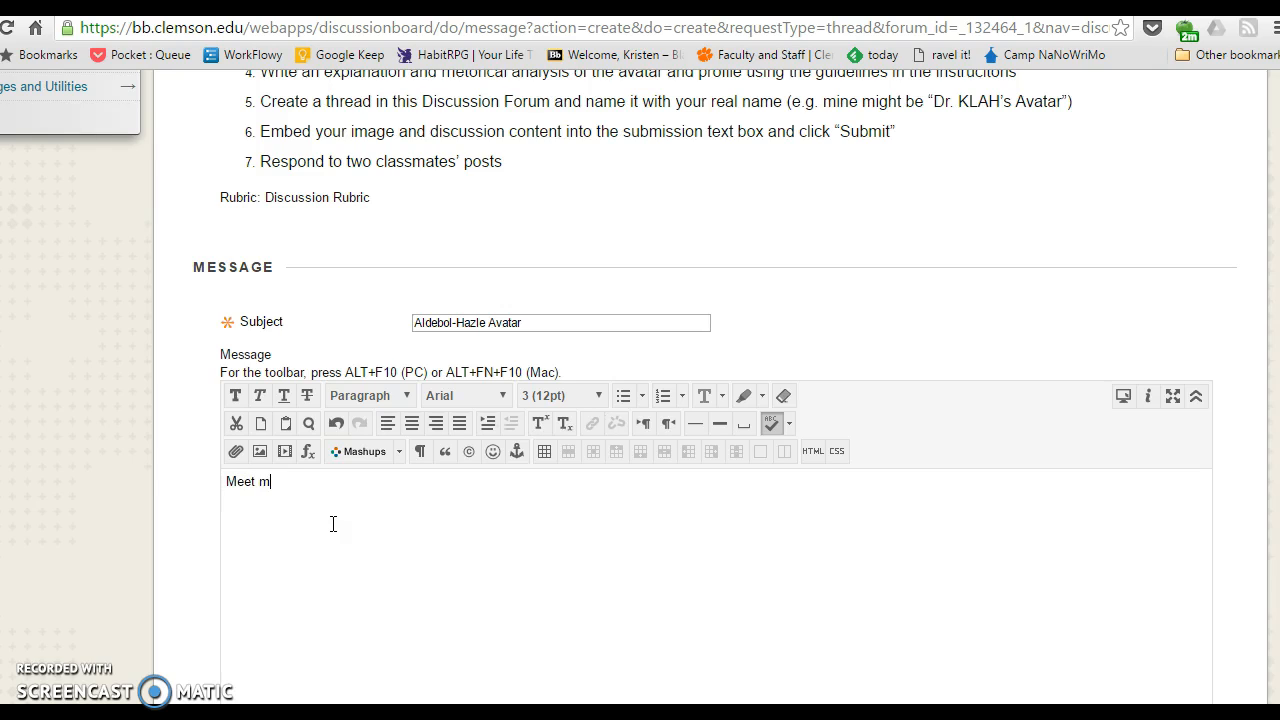
type("y fantast")
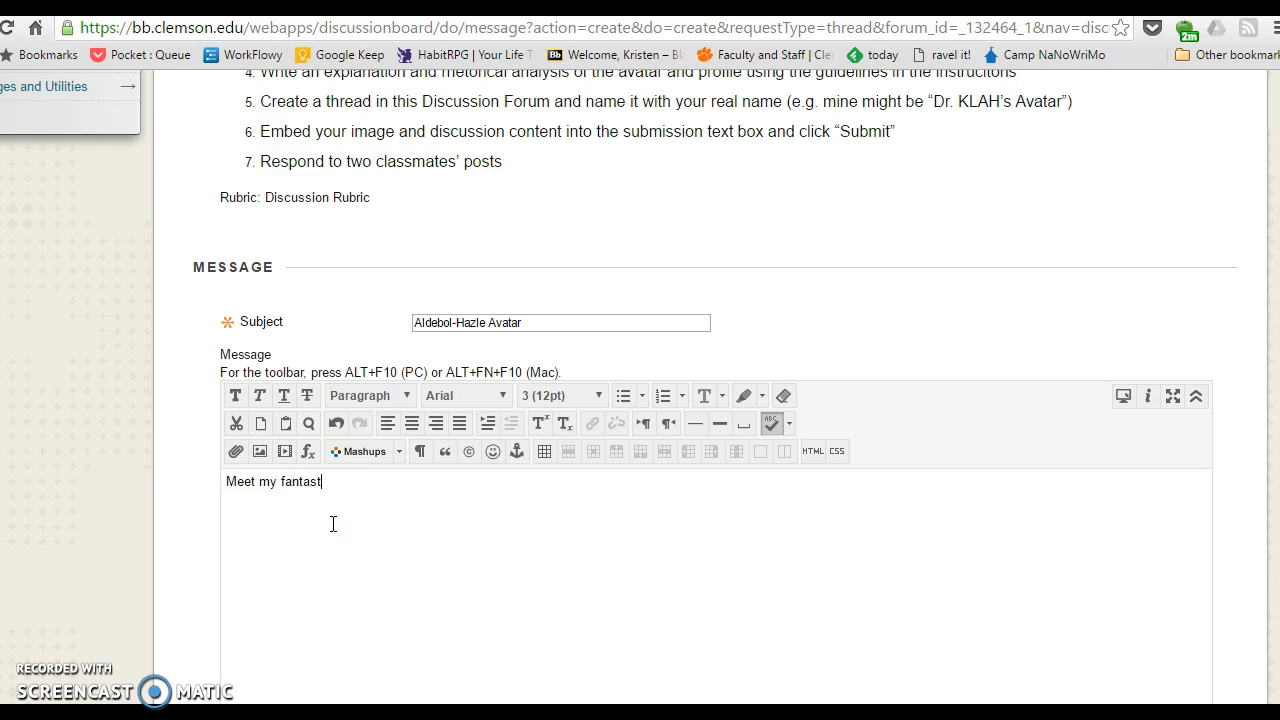
type("ic avatar")
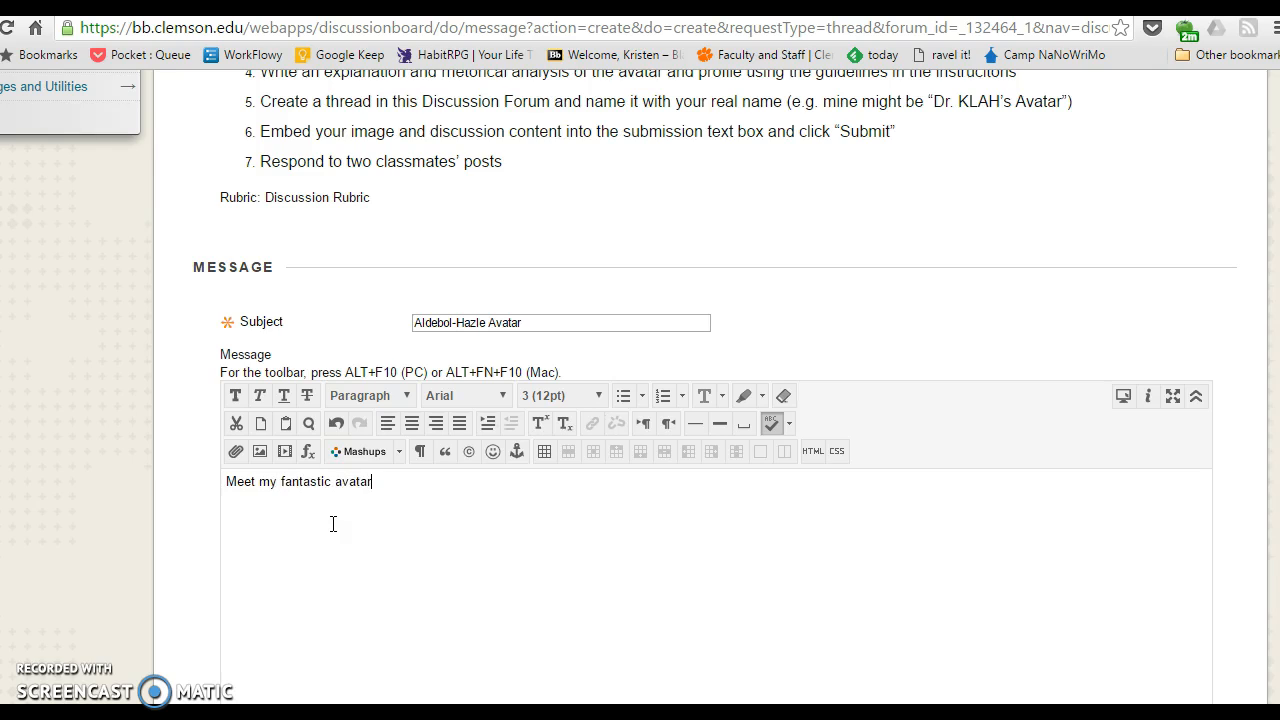
type(":")
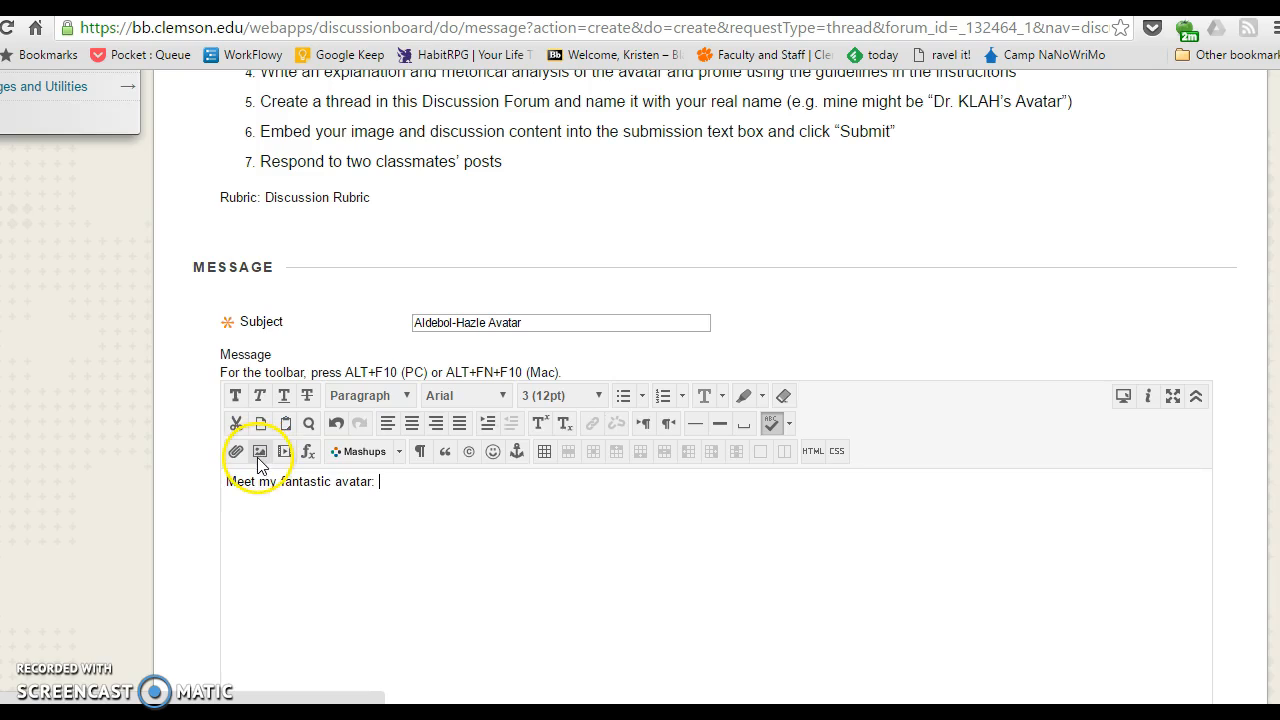
mouse_move(260, 451)
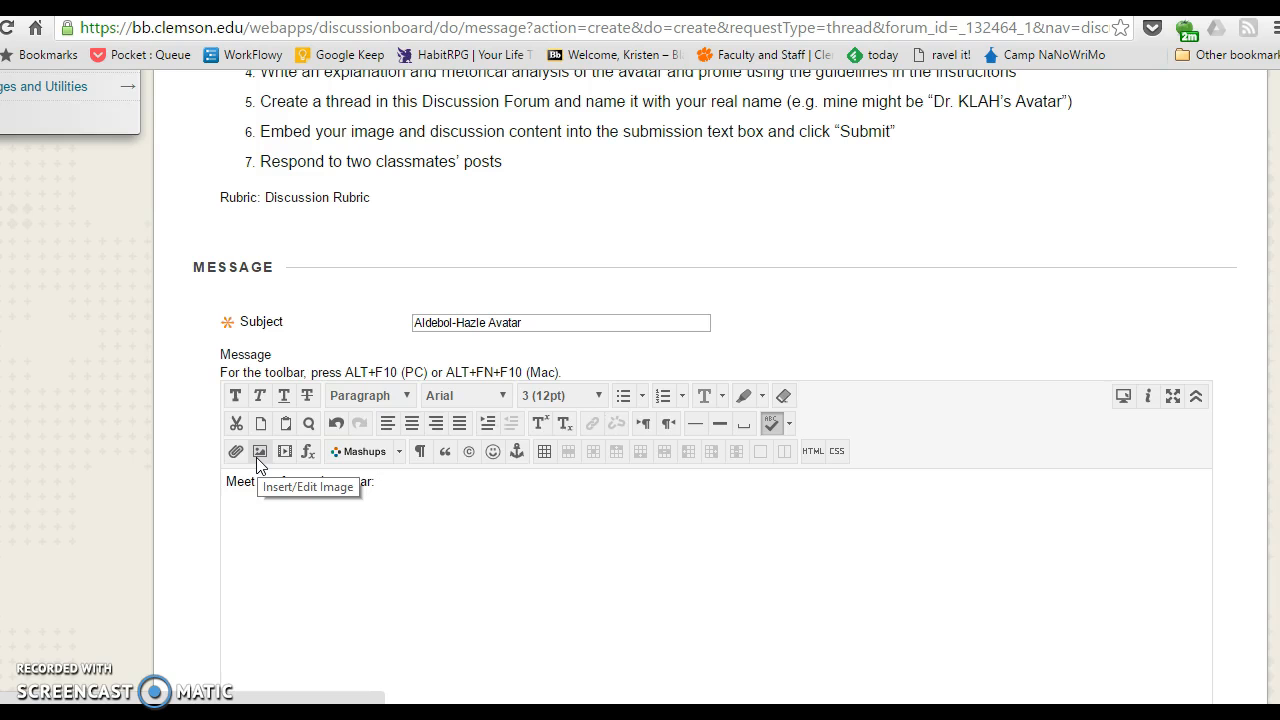
left_click(260, 451)
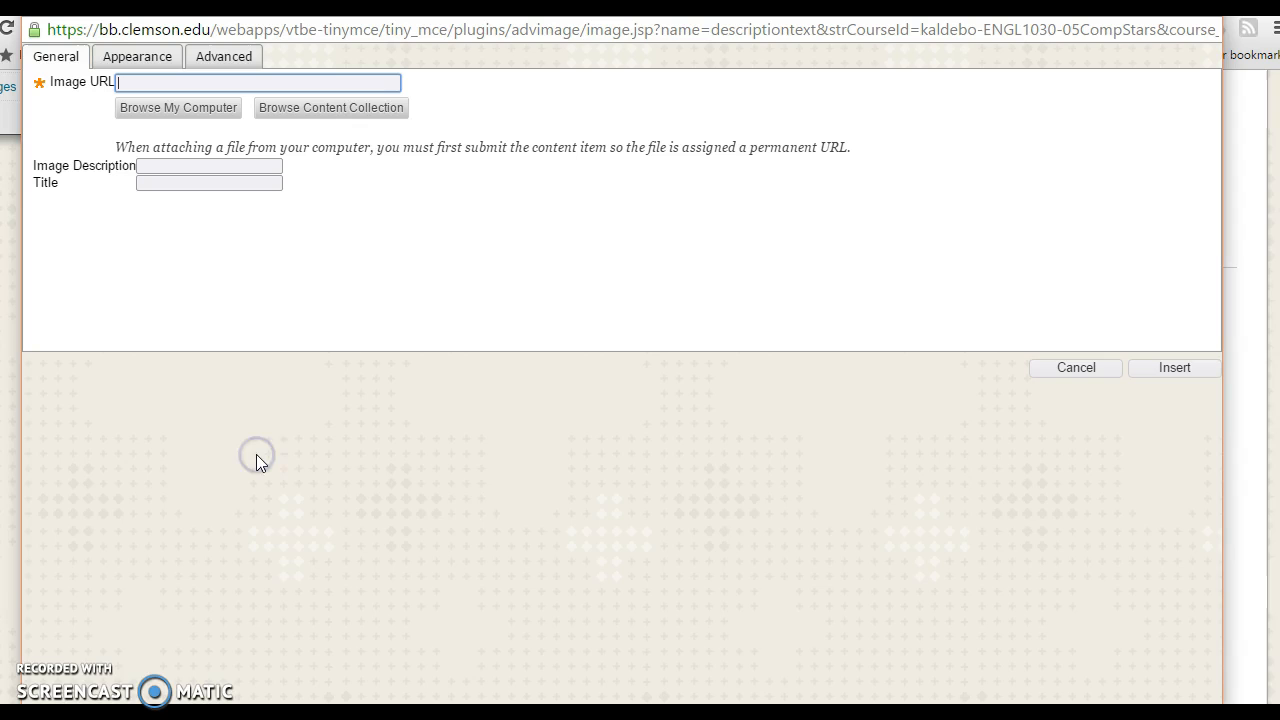
mouse_move(178, 107)
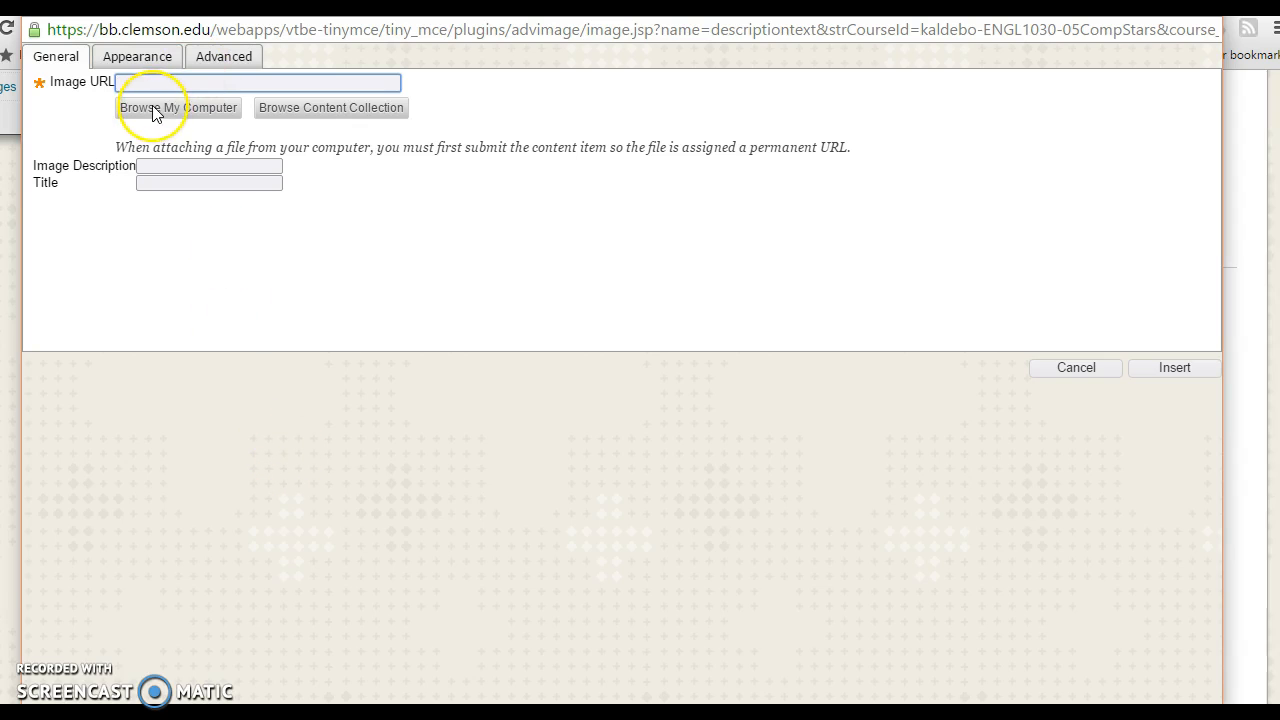
Step: Load Habitica Avatar Sample Image.jpg from Box Sync > ENG 1030 > Images as the image to embed
left_click(179, 107)
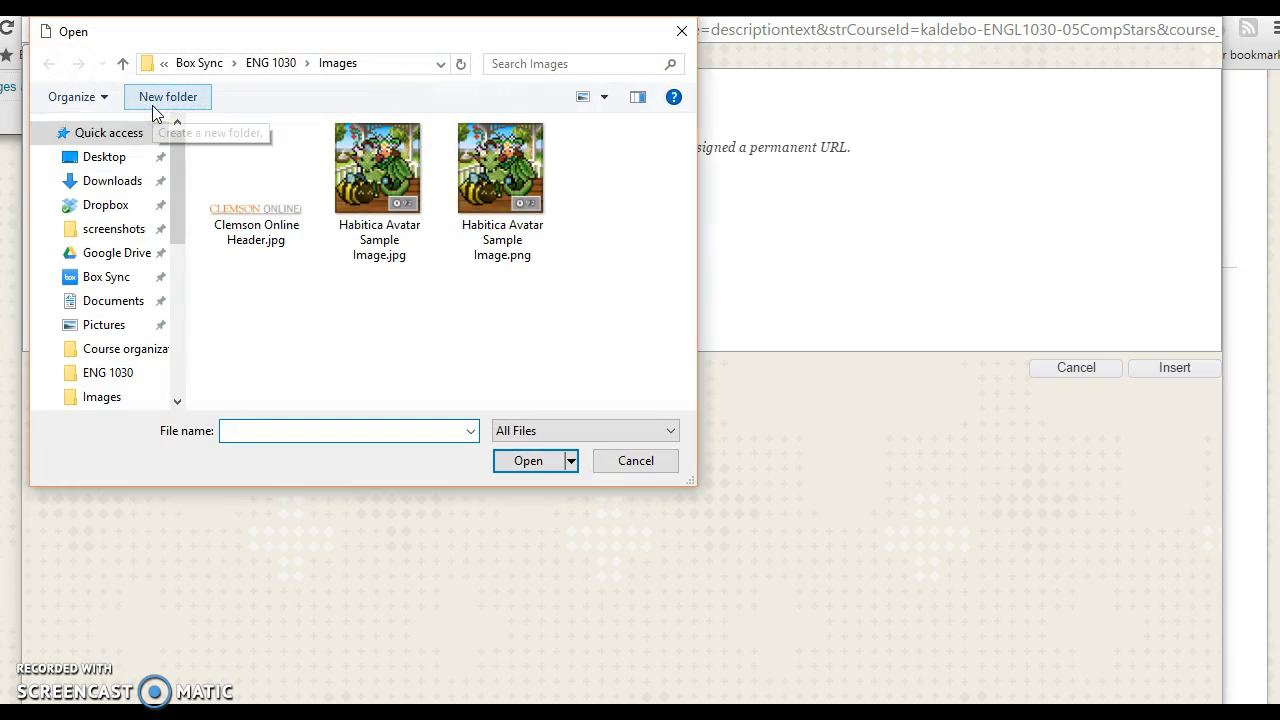
mouse_move(375, 307)
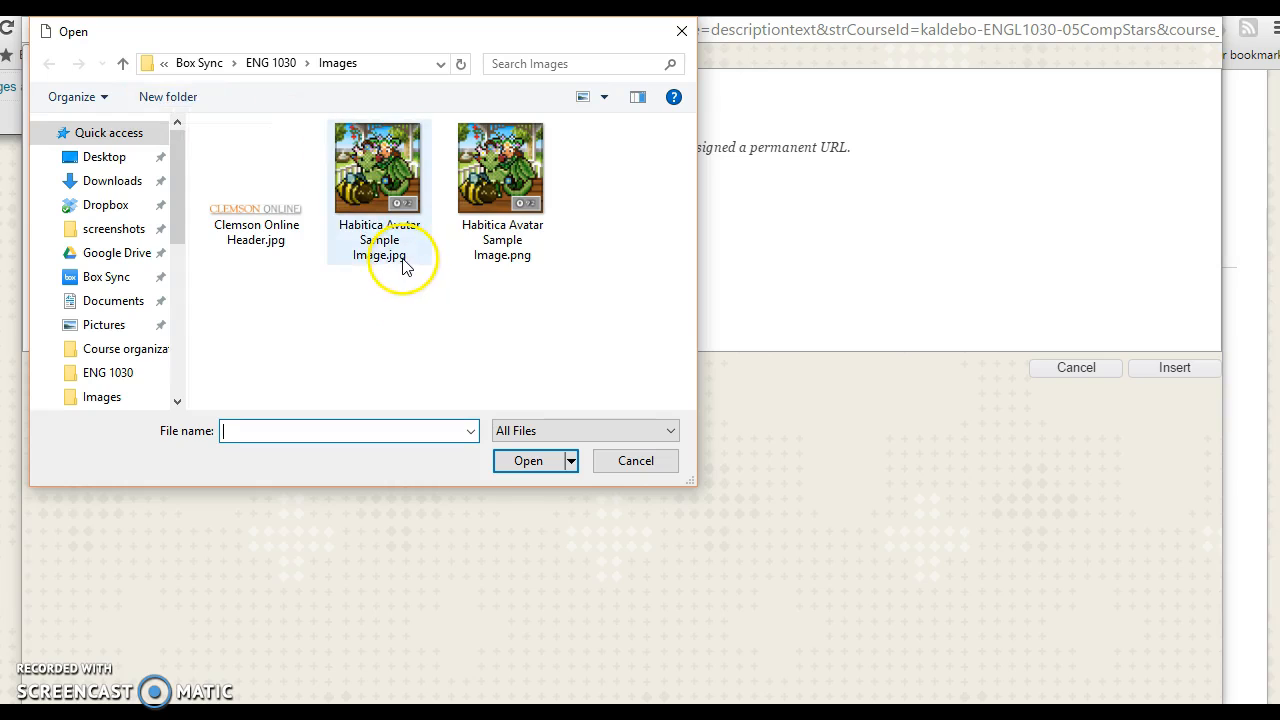
mouse_move(530, 250)
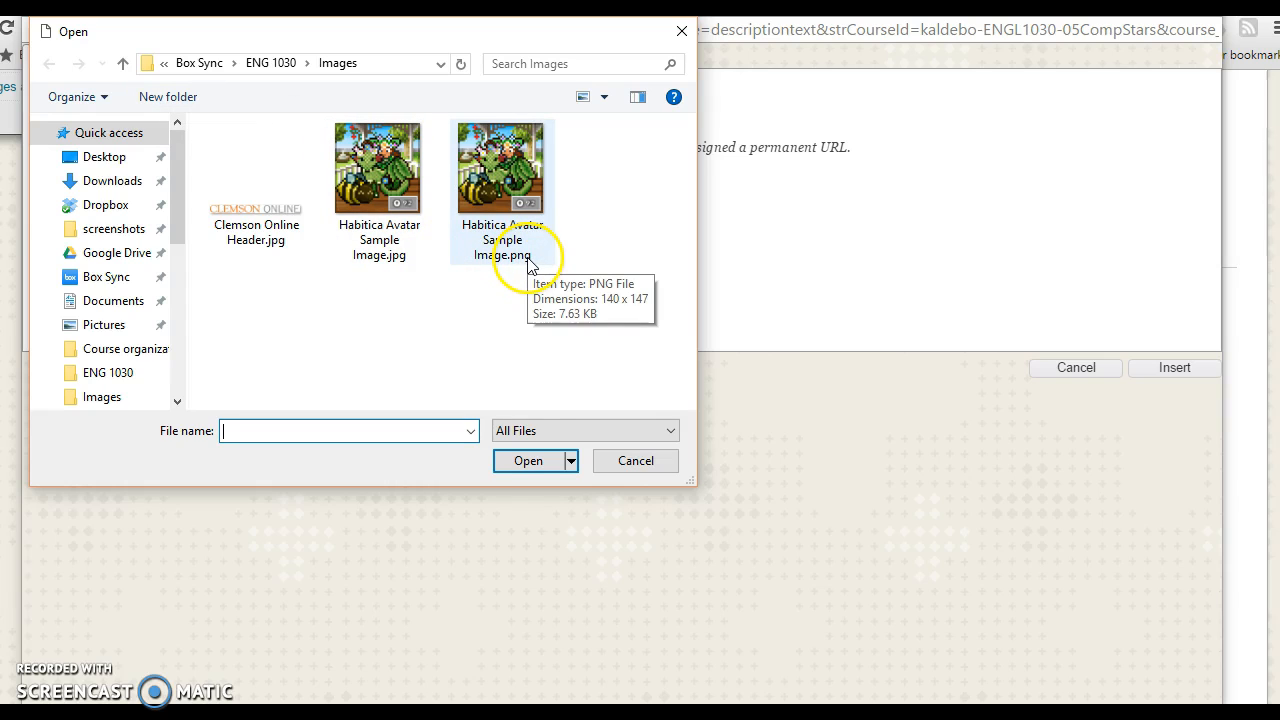
mouse_move(408, 263)
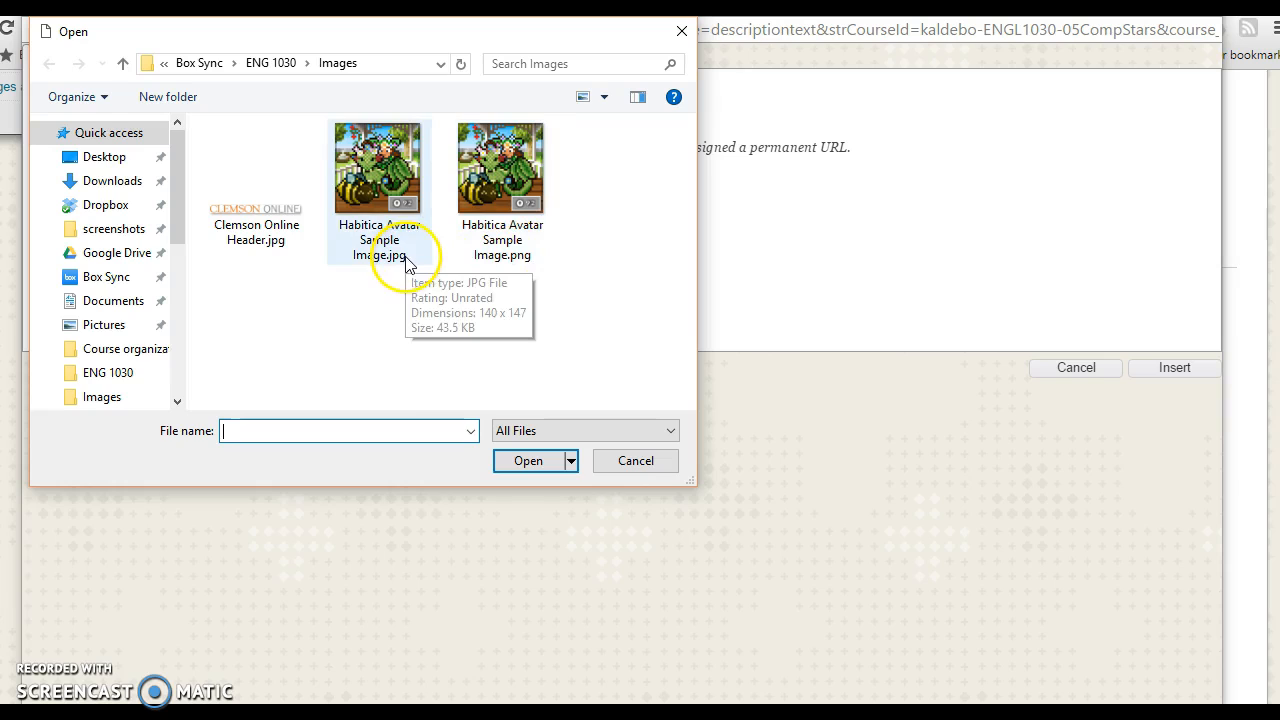
mouse_move(533, 268)
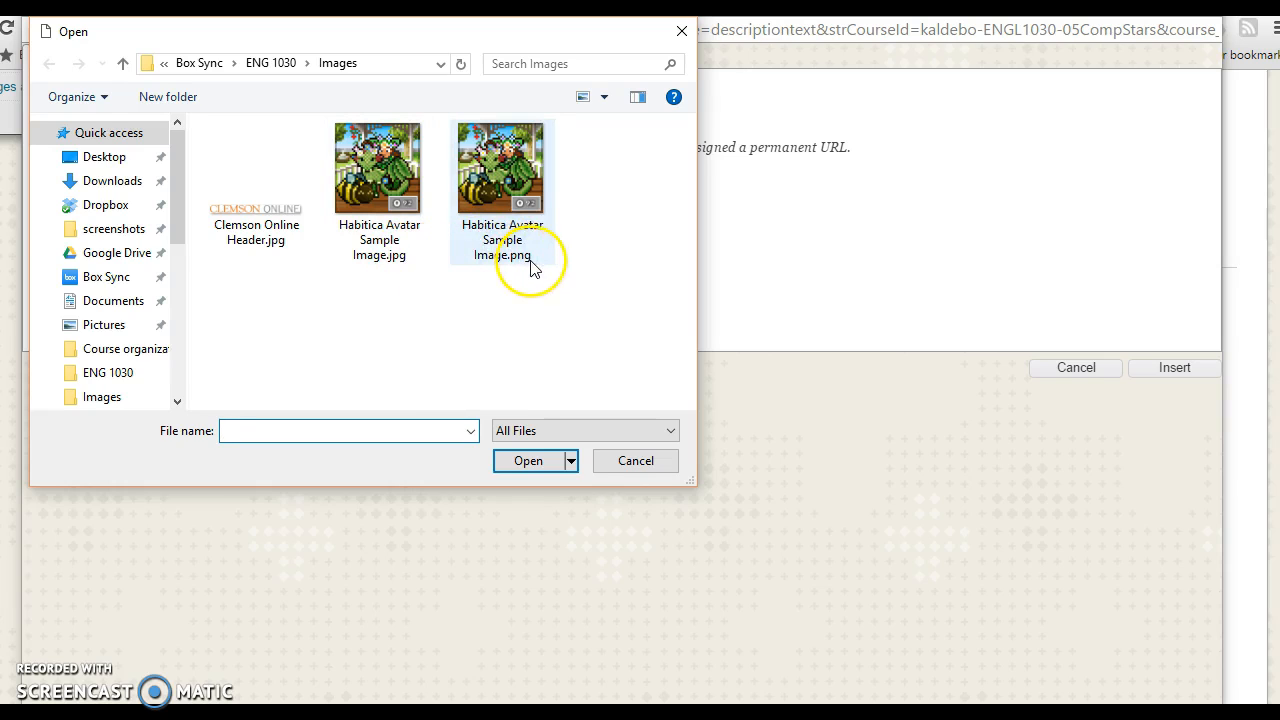
mouse_move(533, 260)
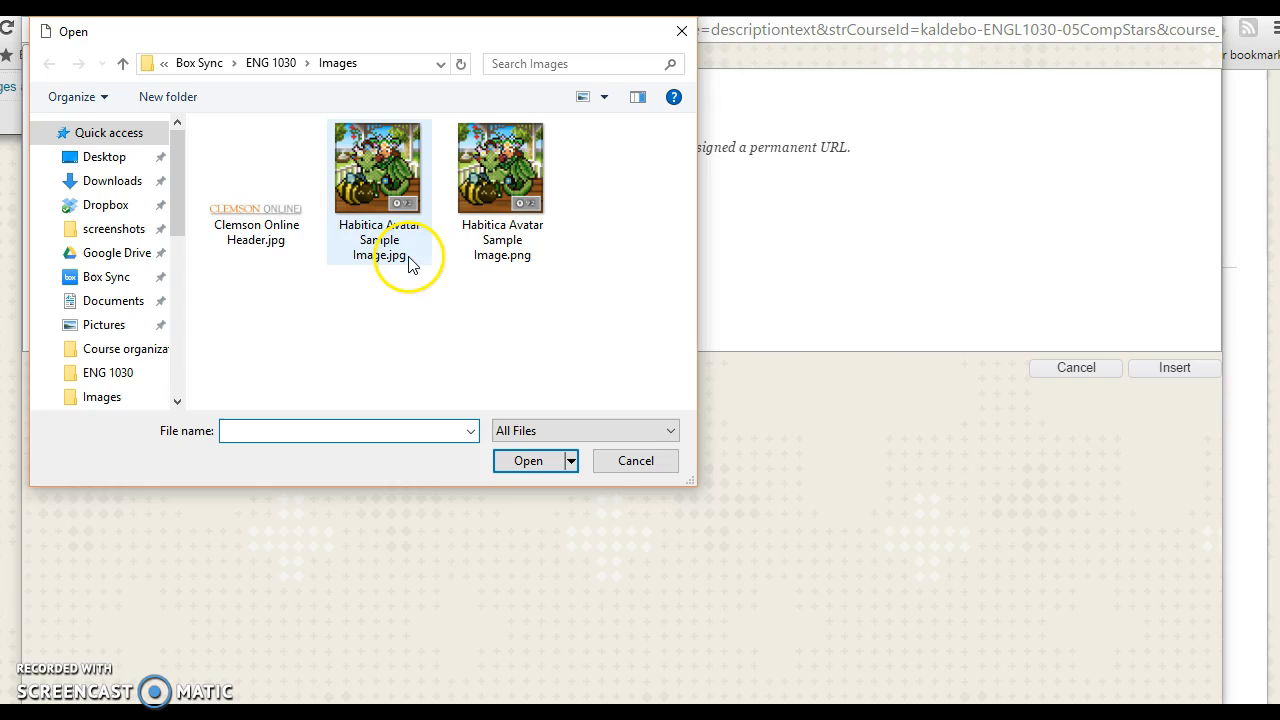
mouse_move(413, 263)
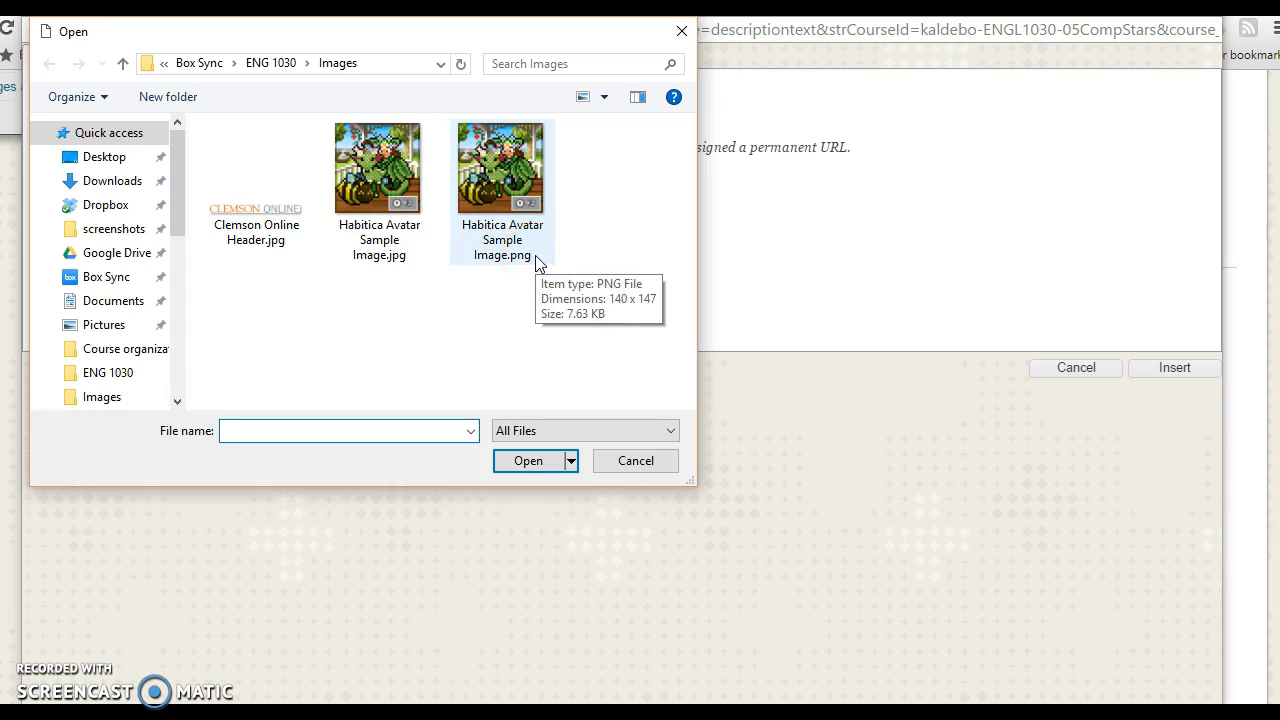
mouse_move(410, 247)
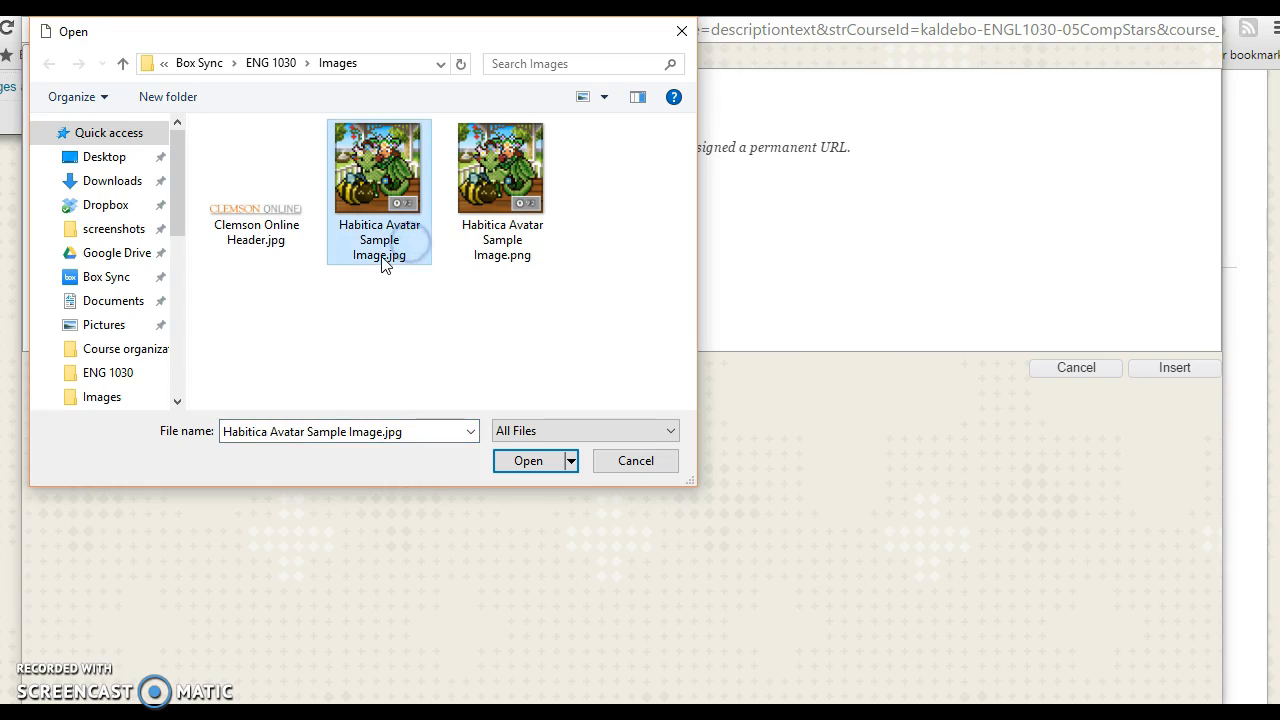
mouse_move(420, 260)
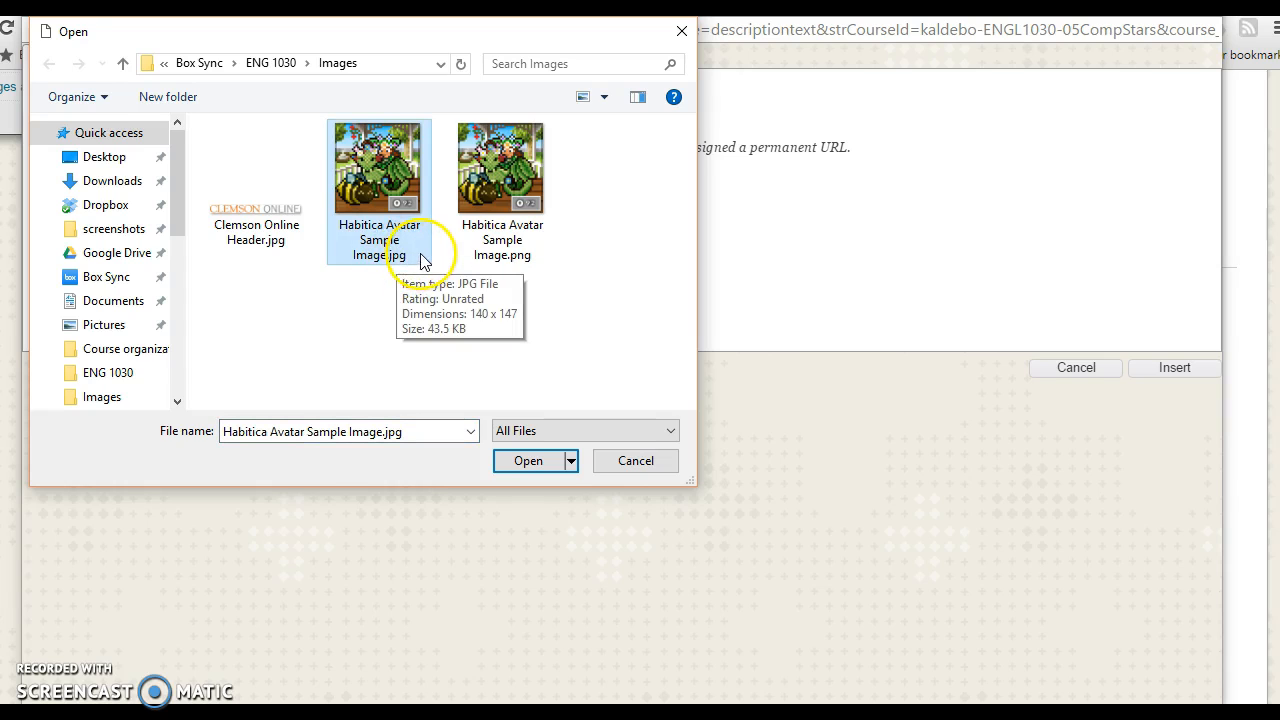
mouse_move(435, 318)
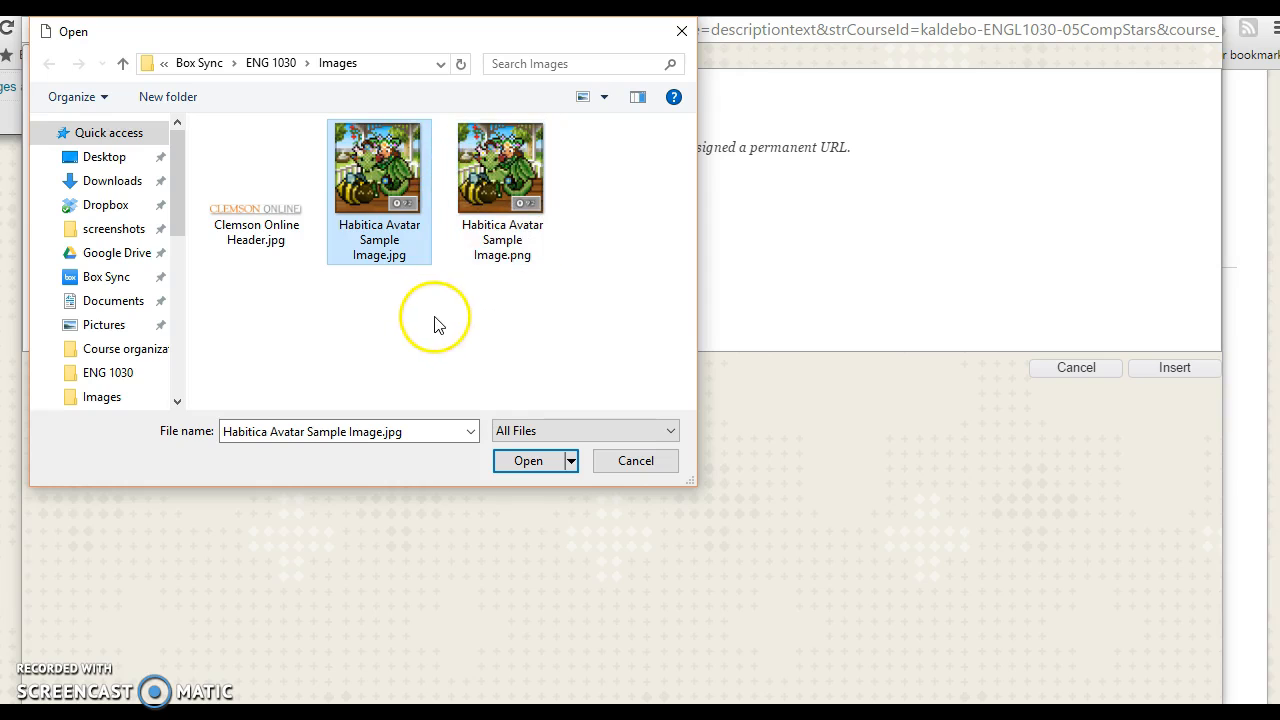
mouse_move(403, 267)
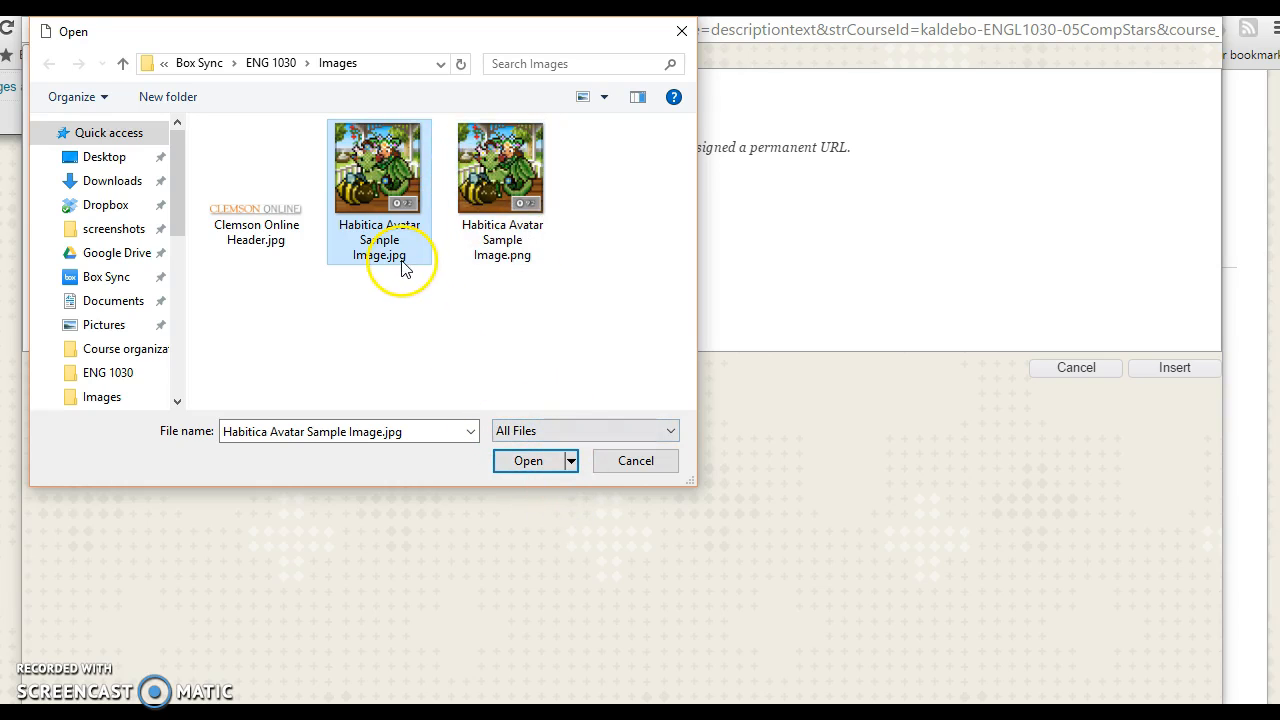
mouse_move(509, 342)
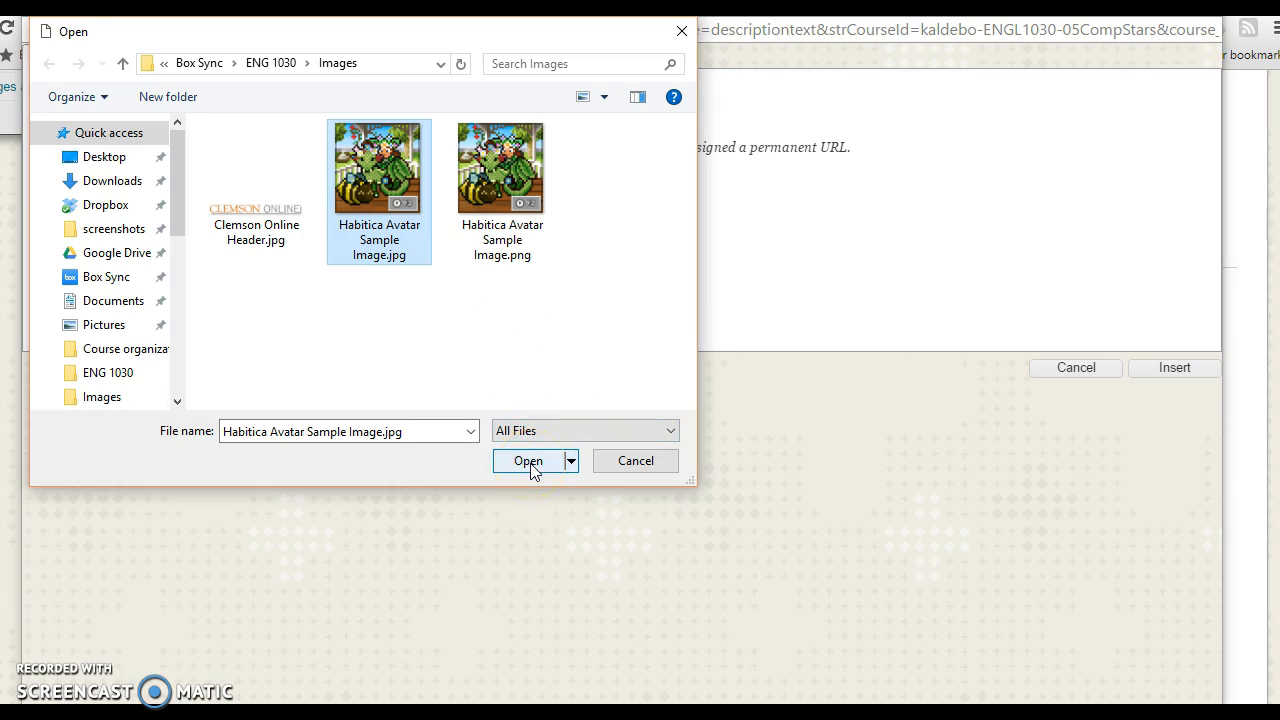
left_click(527, 461)
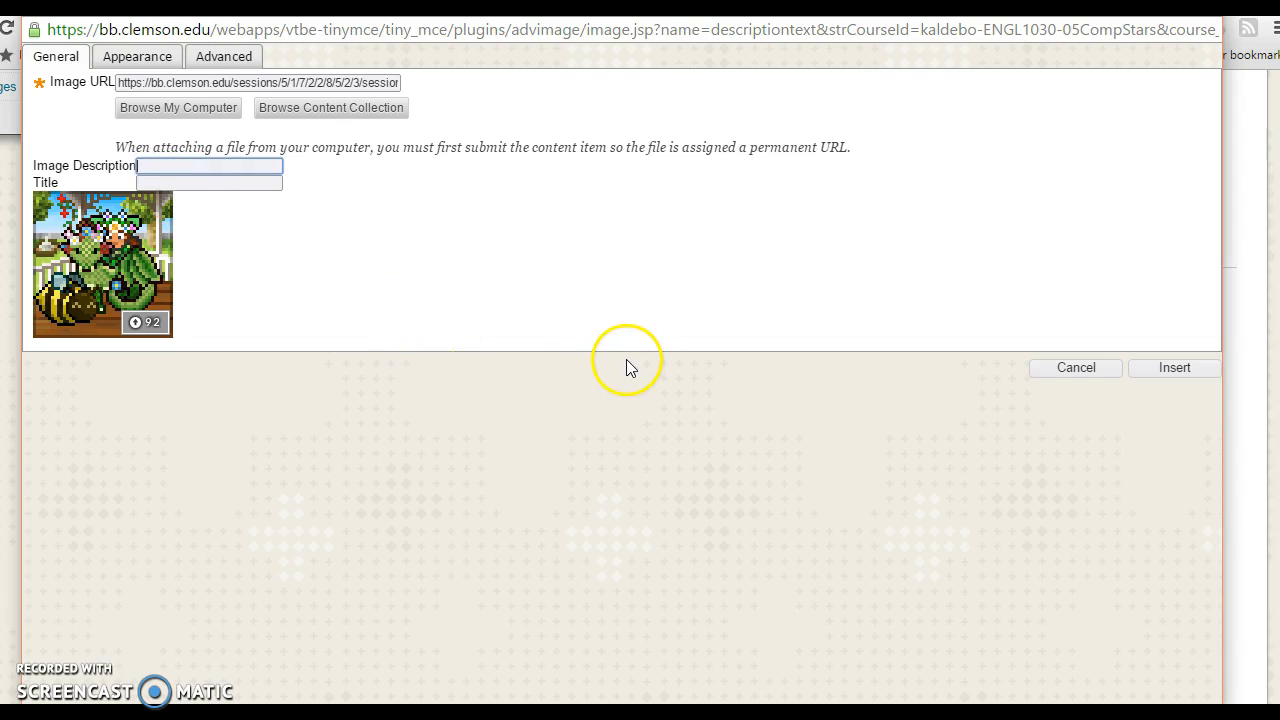
mouse_move(620, 363)
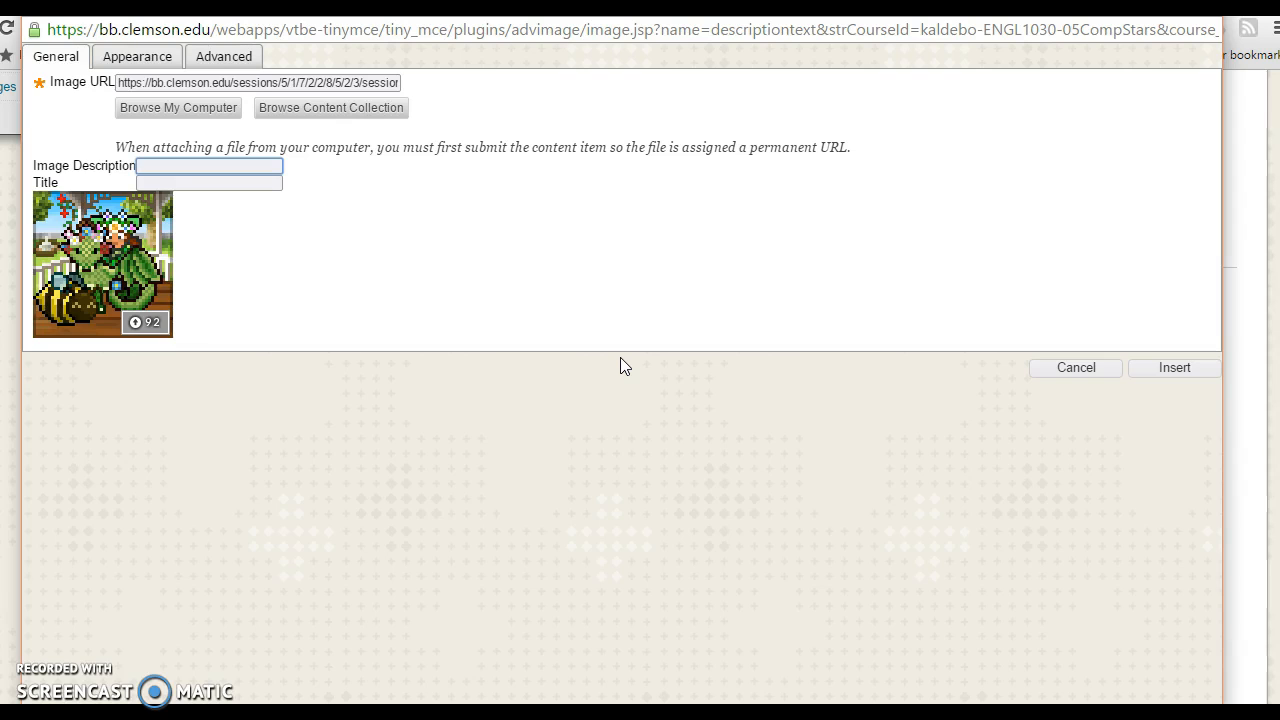
Step: Describe and title the image 'Aldebol-Hazle Avatar' and insert it after the opening sentence
type("Aldebol")
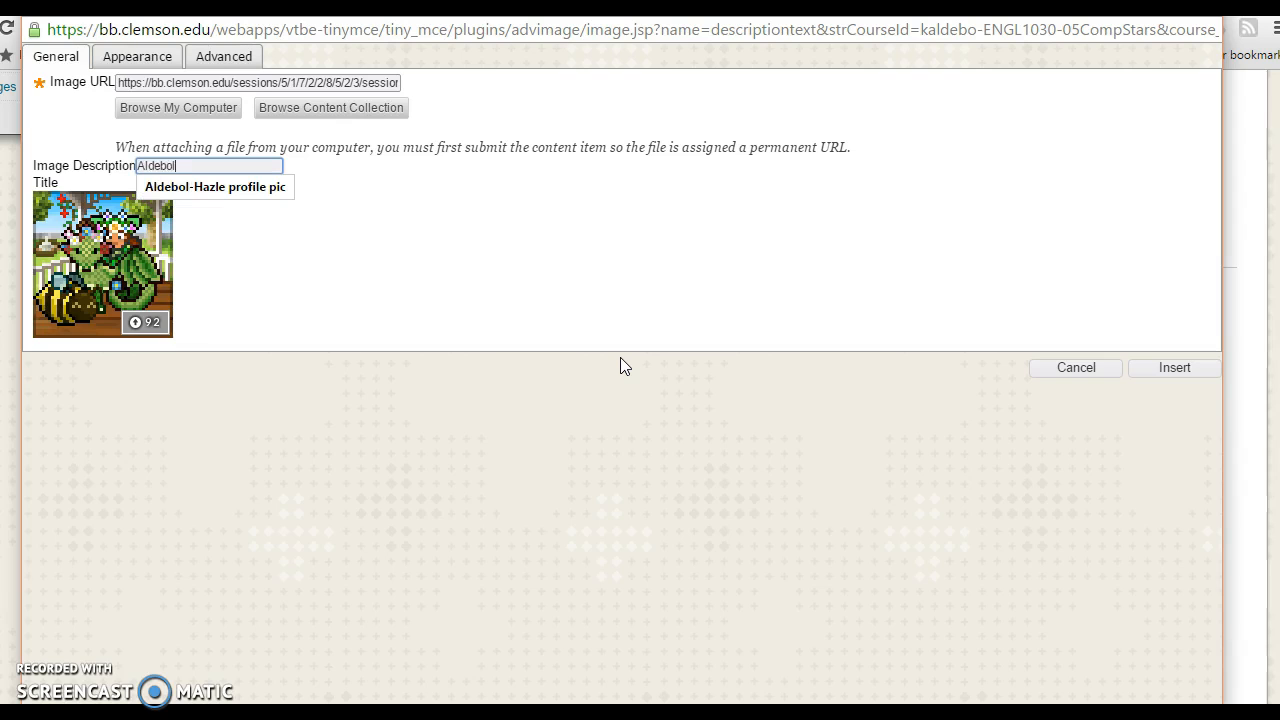
type("-Hazle")
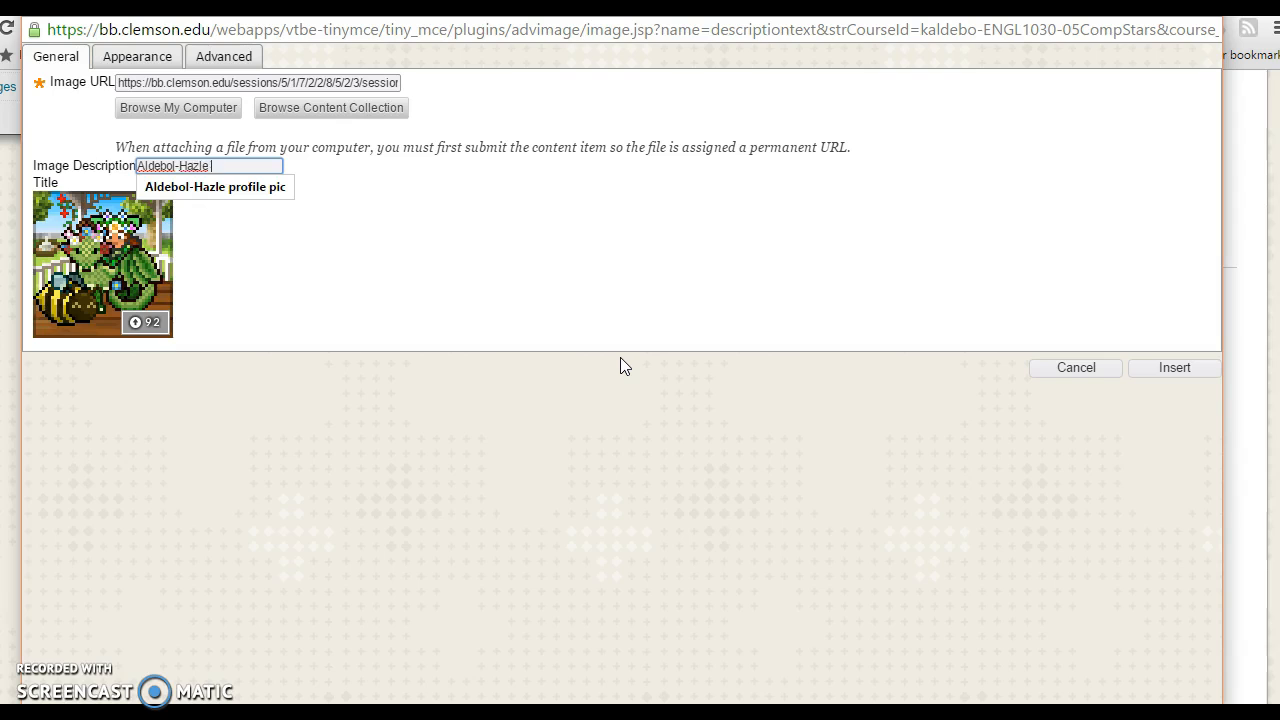
type("Avatar")
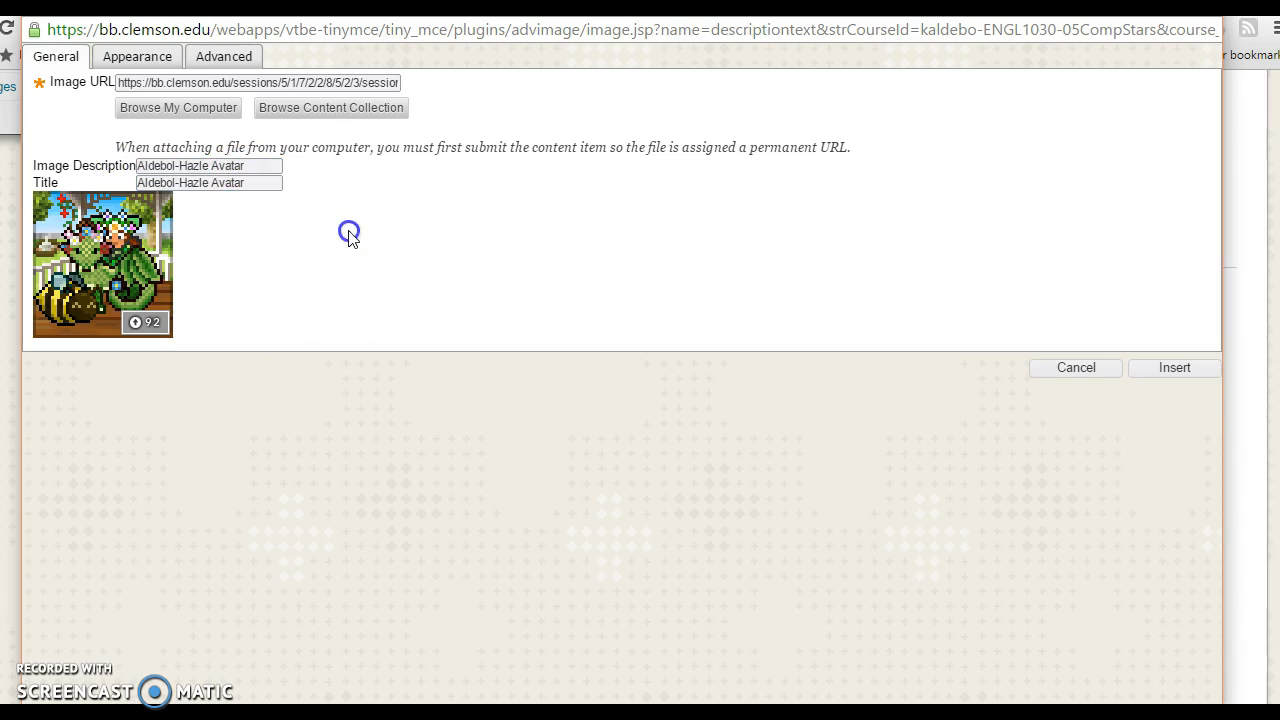
mouse_move(1175, 367)
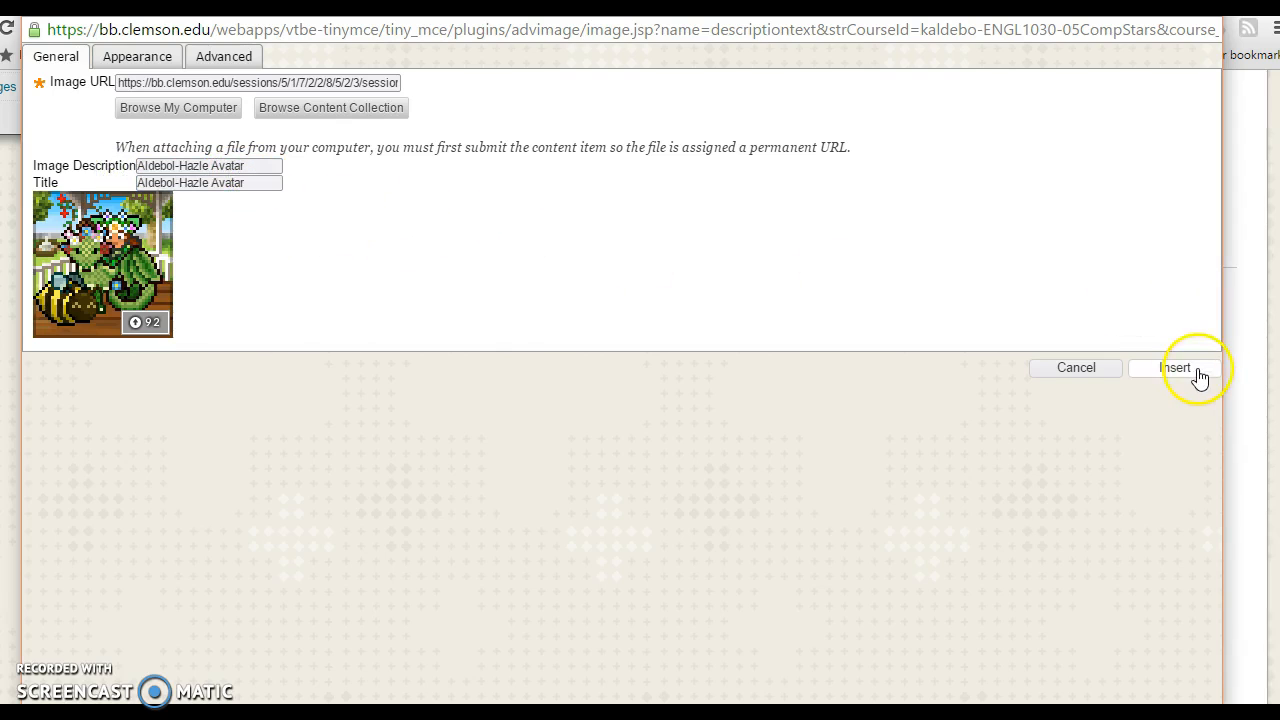
left_click(1175, 367)
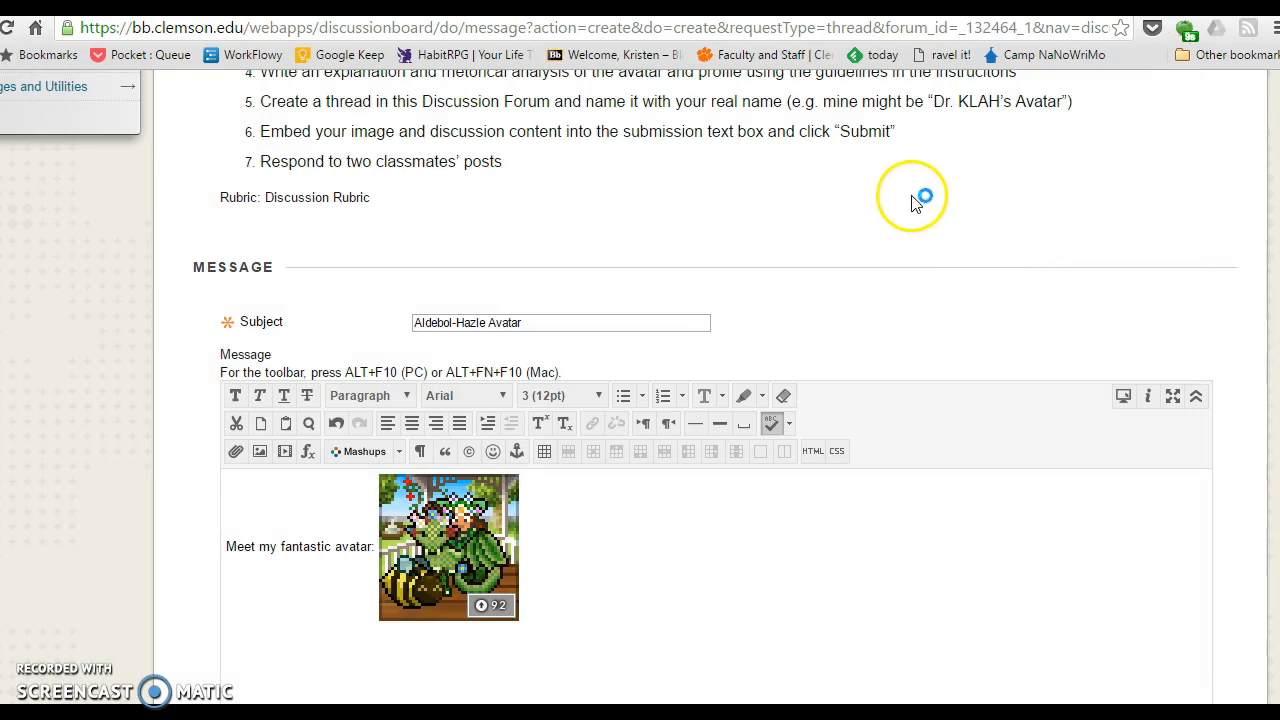
mouse_move(654, 545)
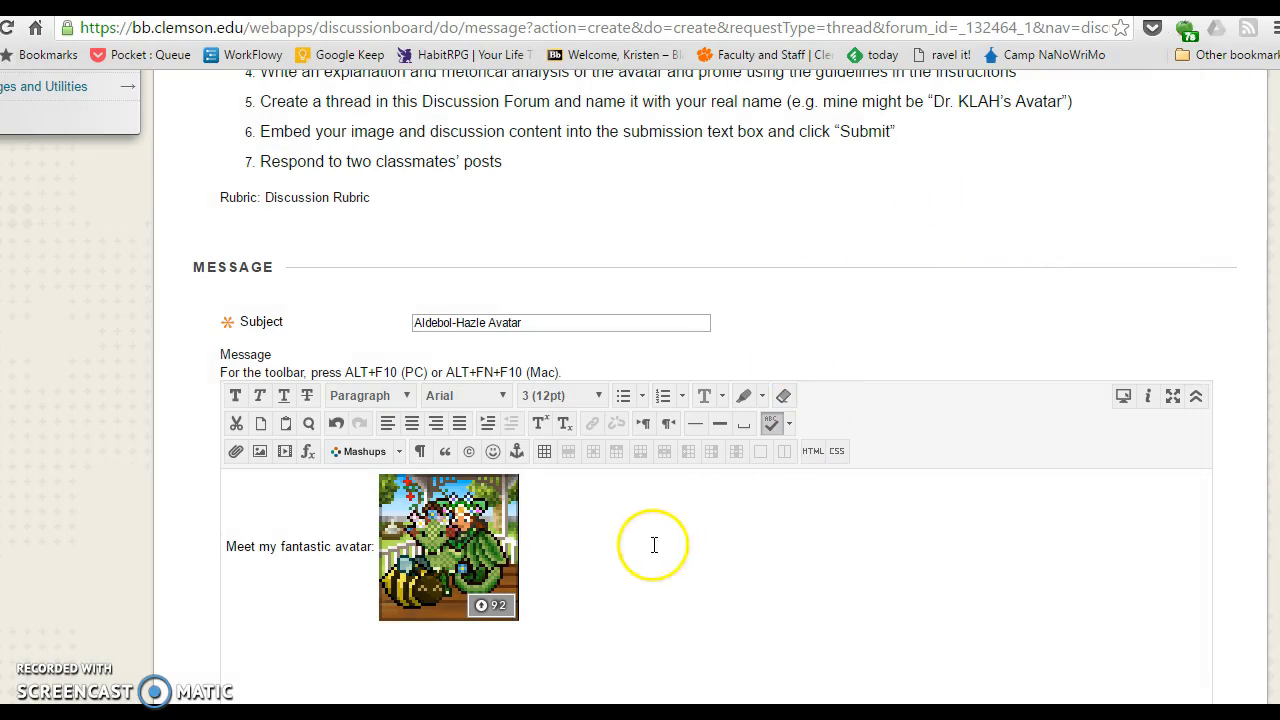
mouse_move(873, 196)
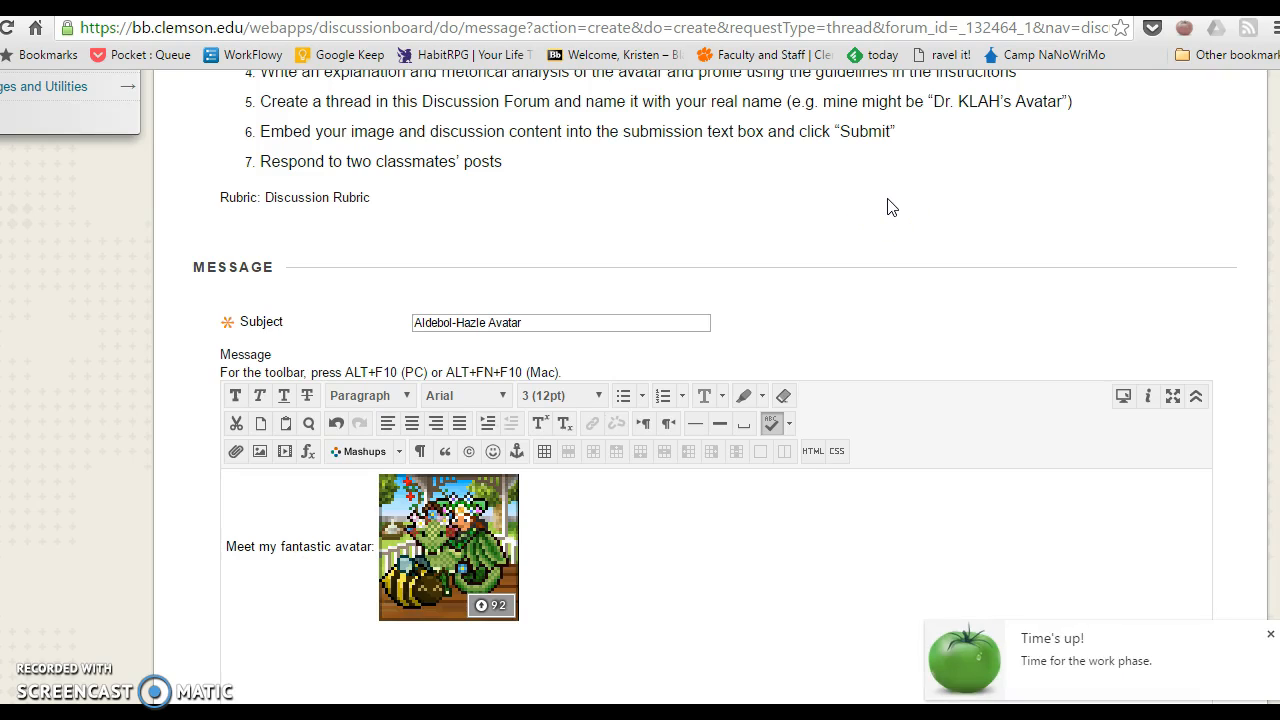
scroll("down", 3)
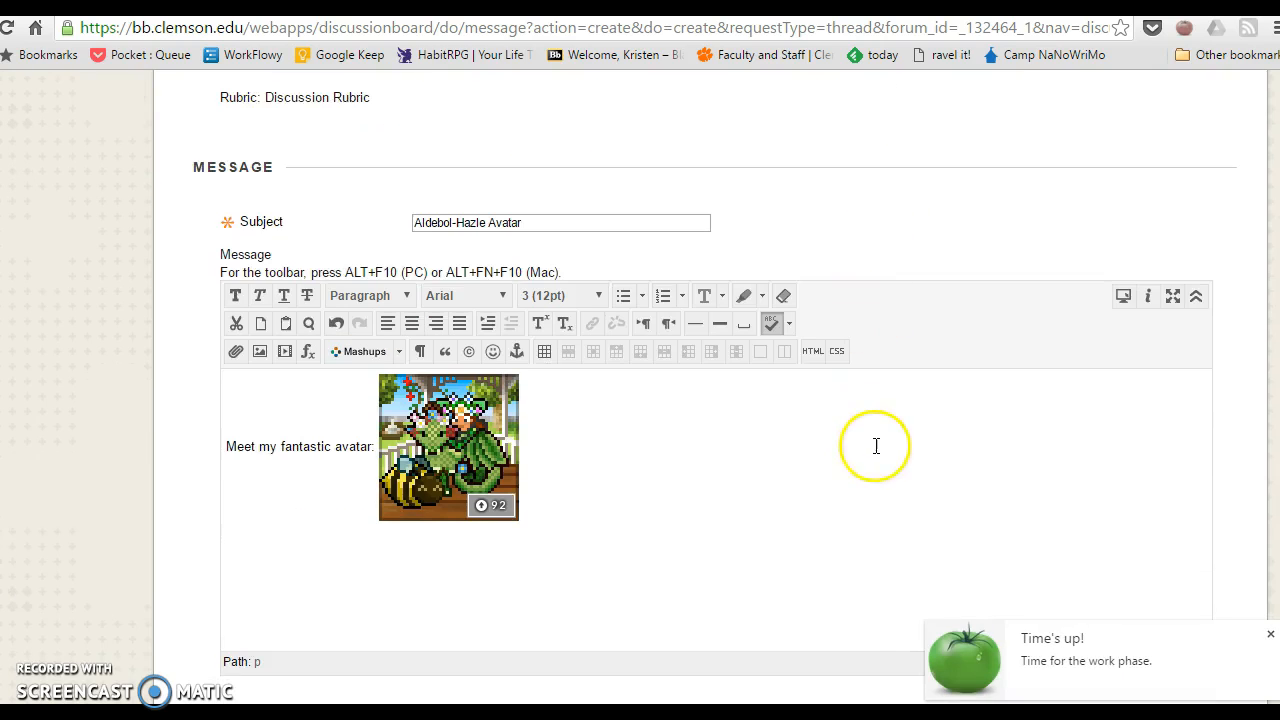
mouse_move(825, 494)
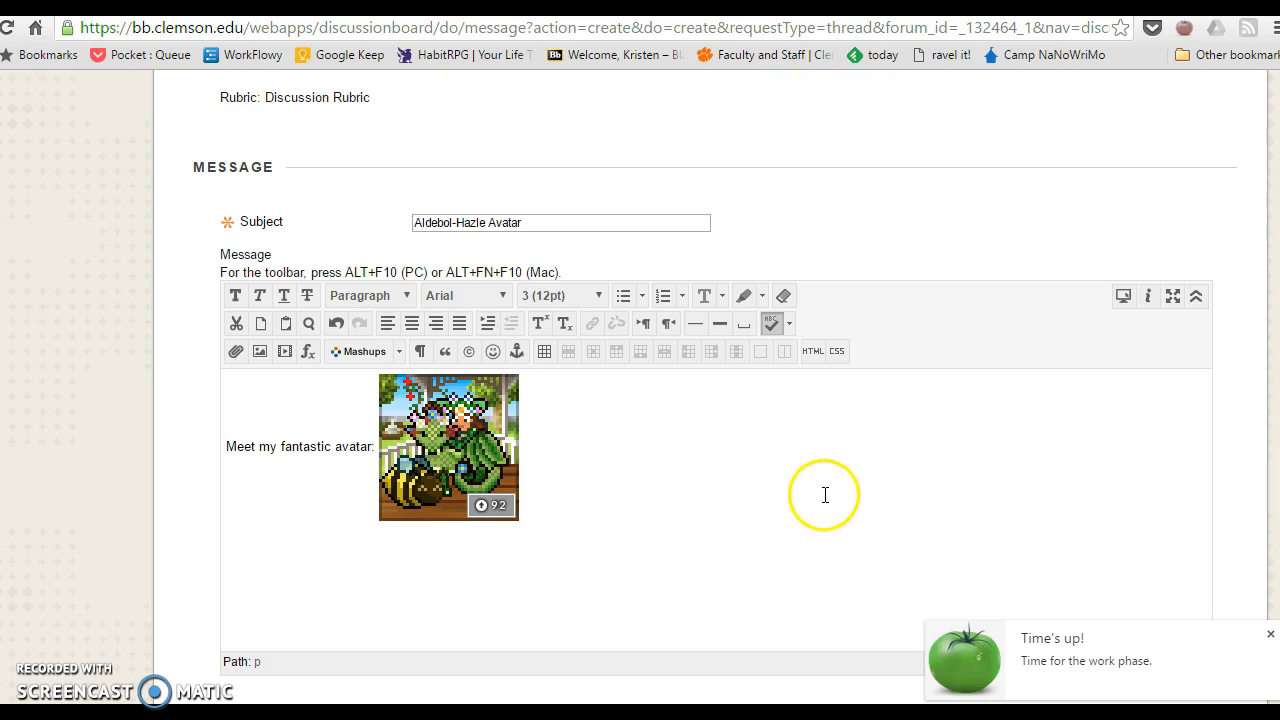
mouse_move(740, 494)
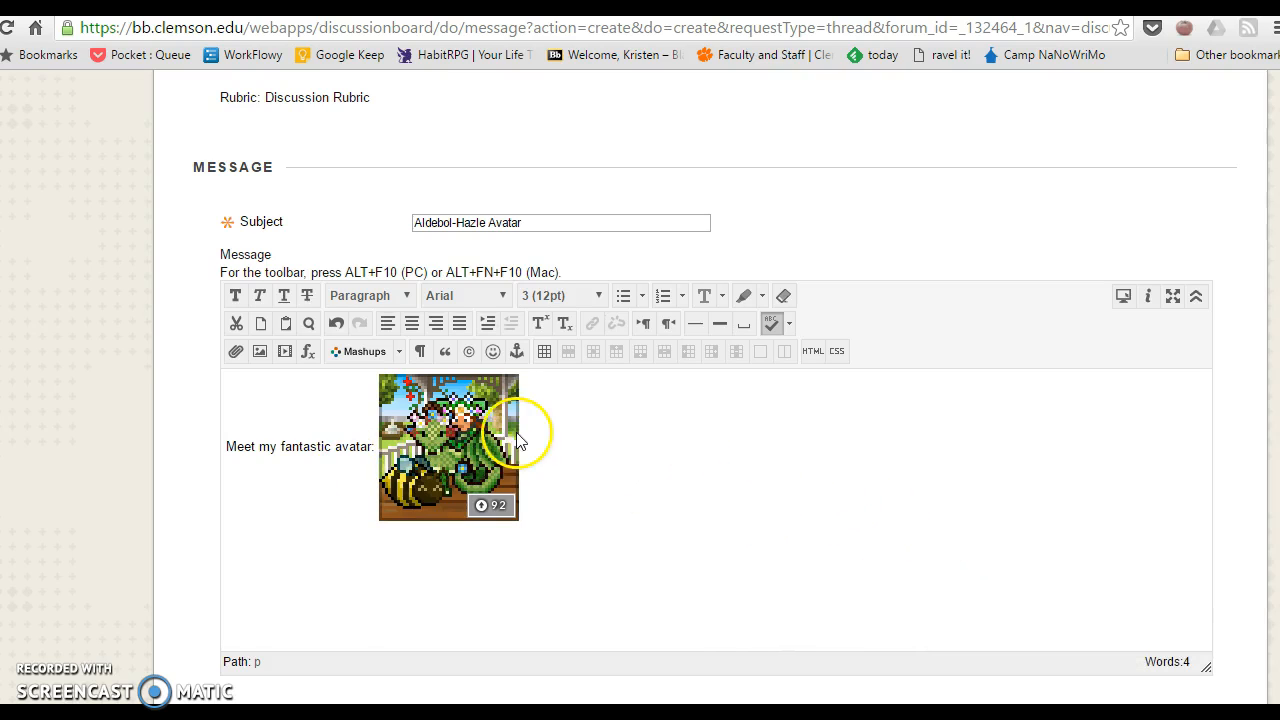
mouse_move(538, 537)
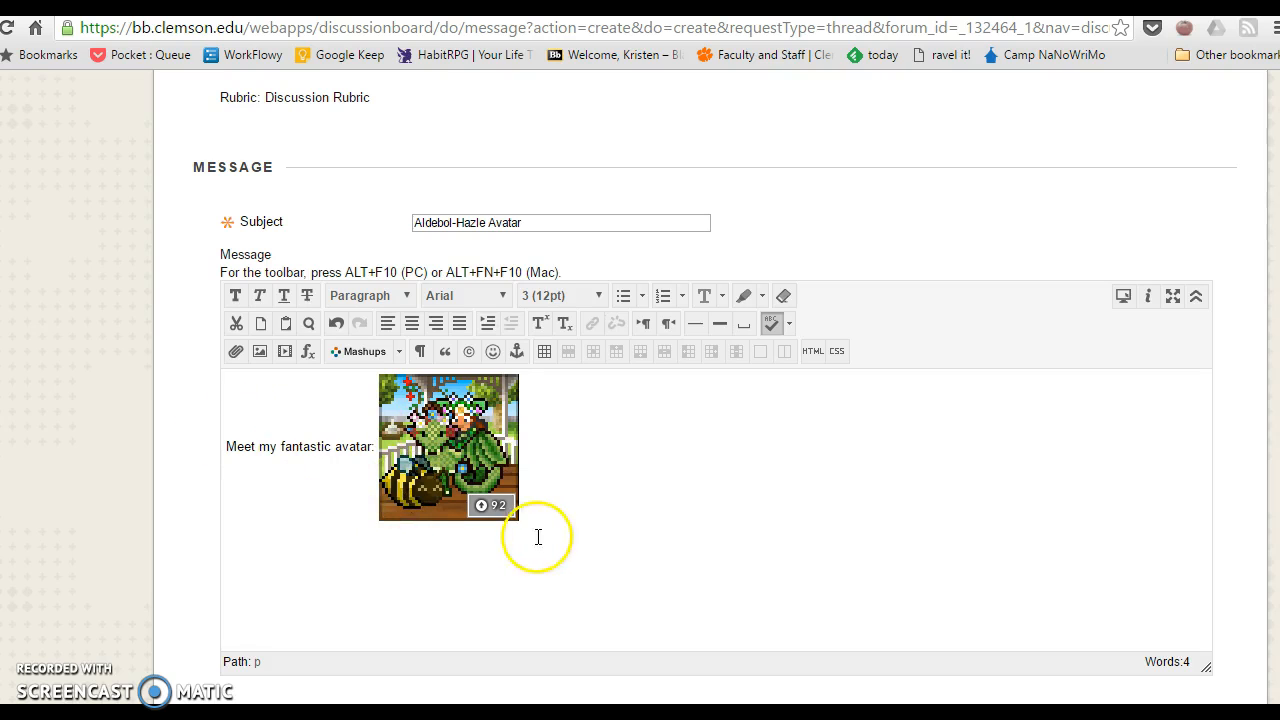
Step: Move the avatar onto its own line and add the closing line 'See me type!' below it
left_click(447, 446)
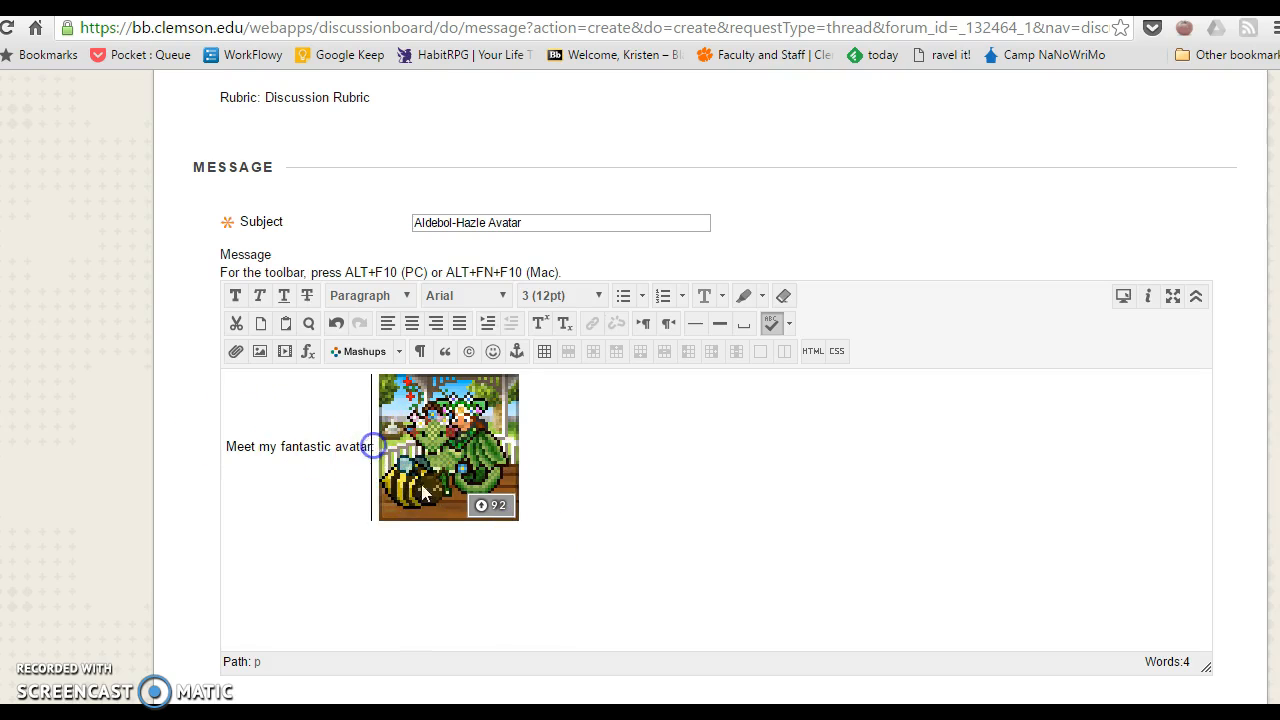
mouse_move(669, 428)
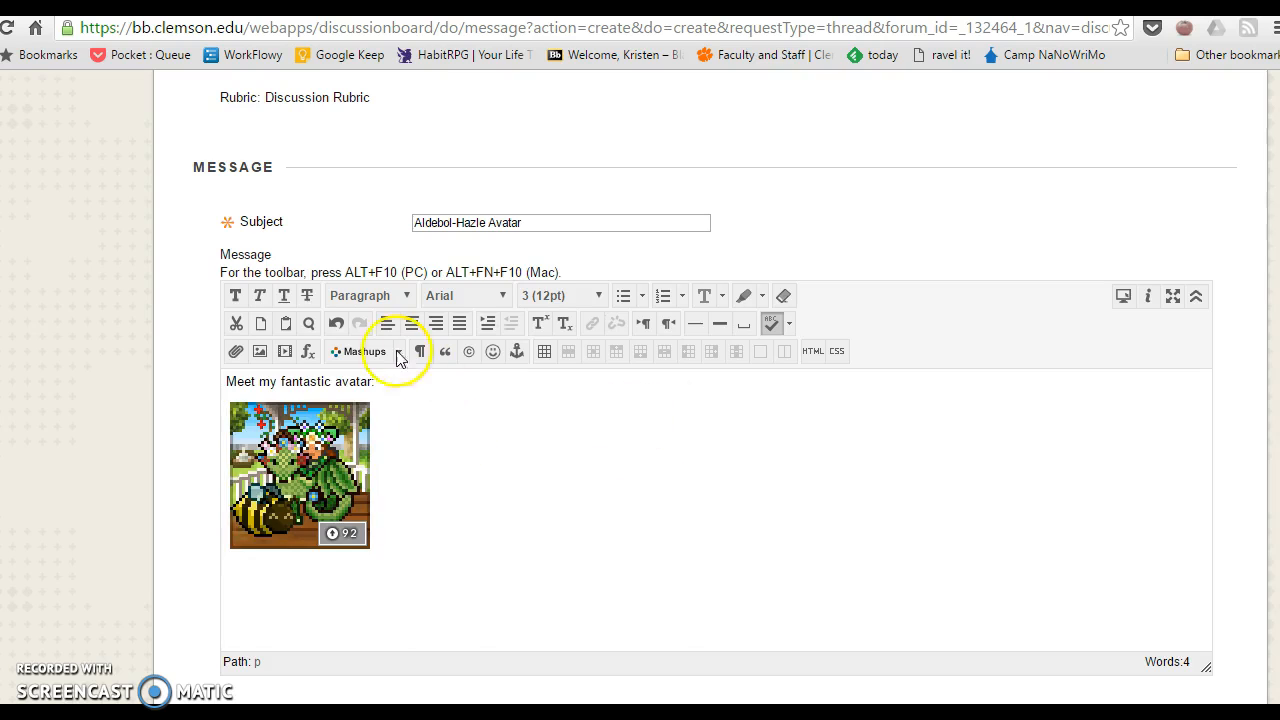
type("See me t")
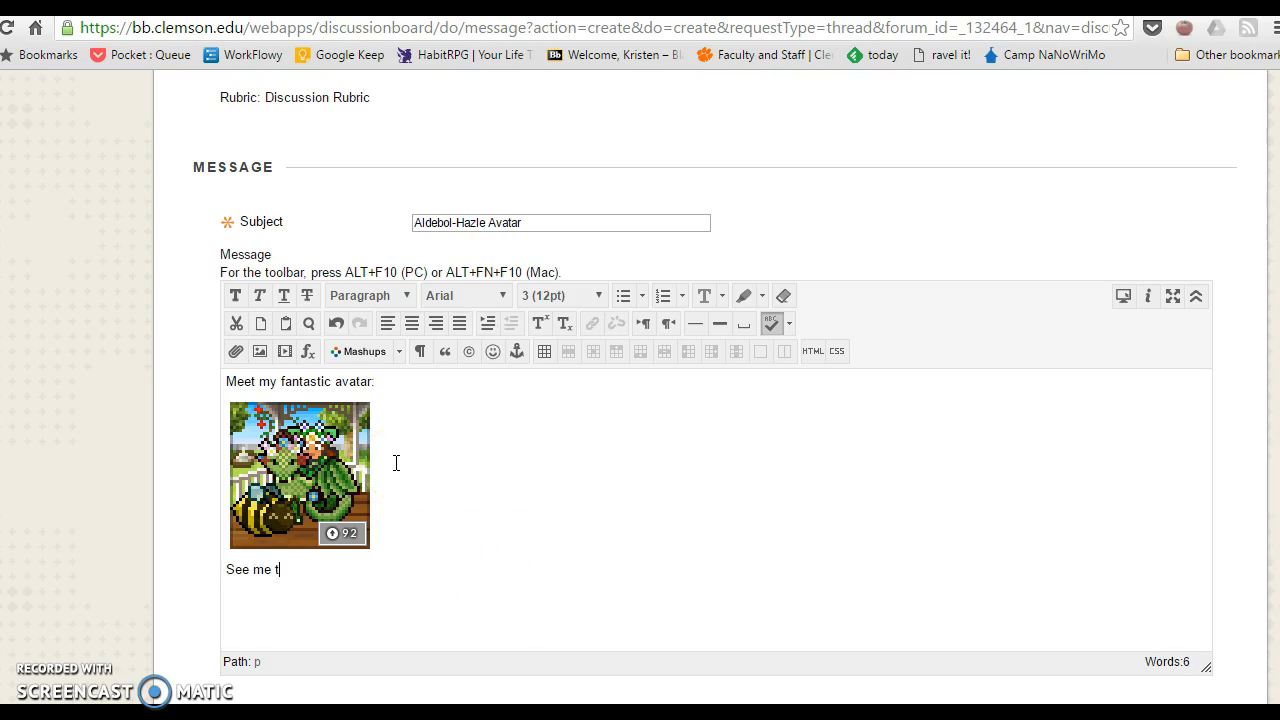
type("ype!")
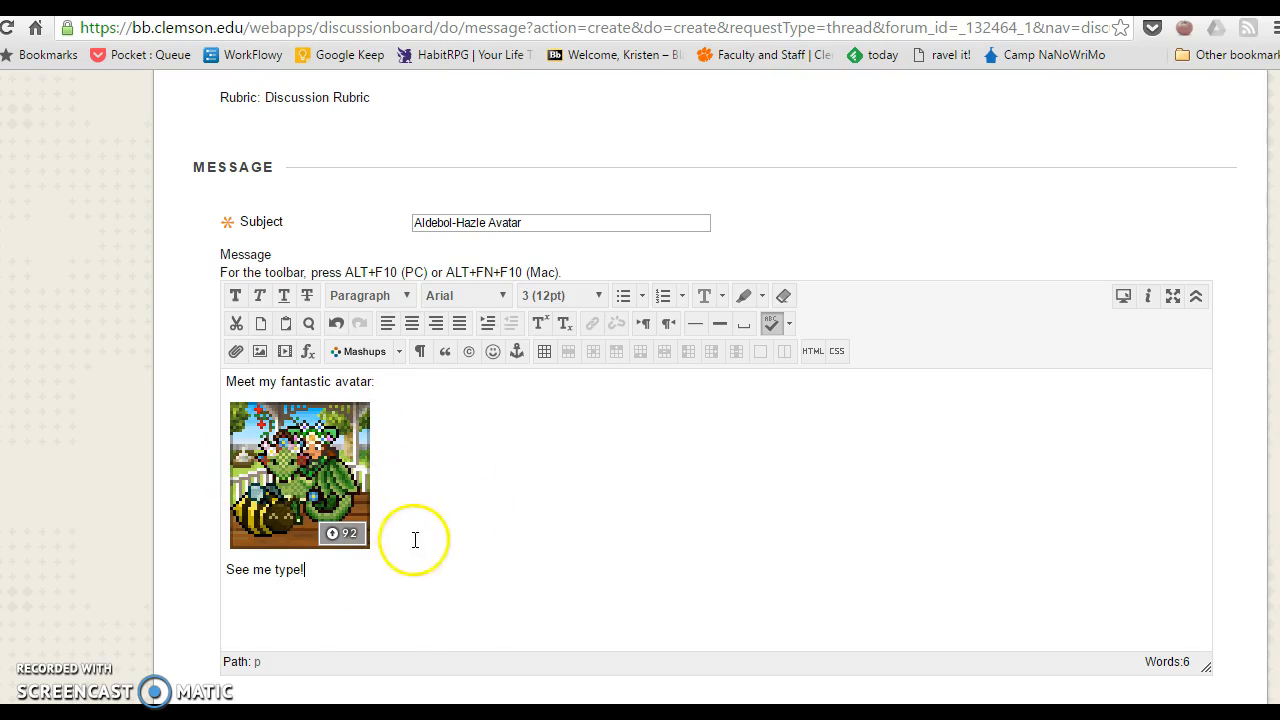
mouse_move(508, 521)
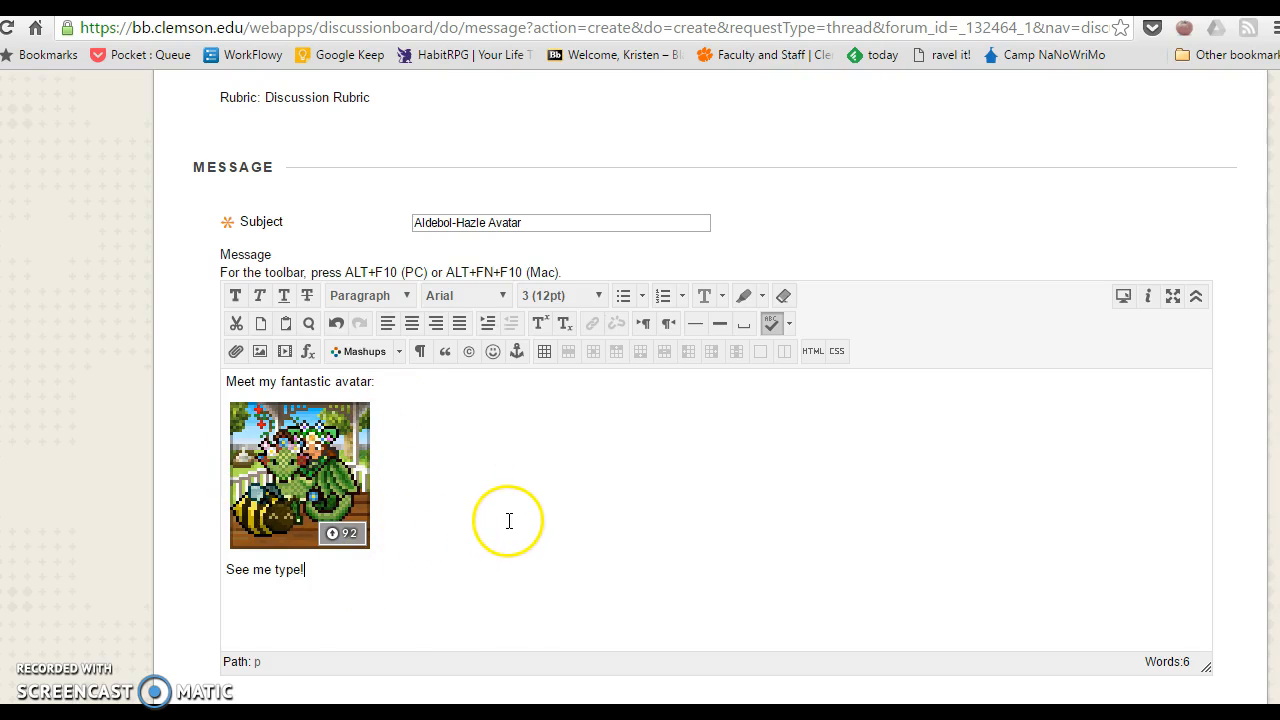
mouse_move(118, 428)
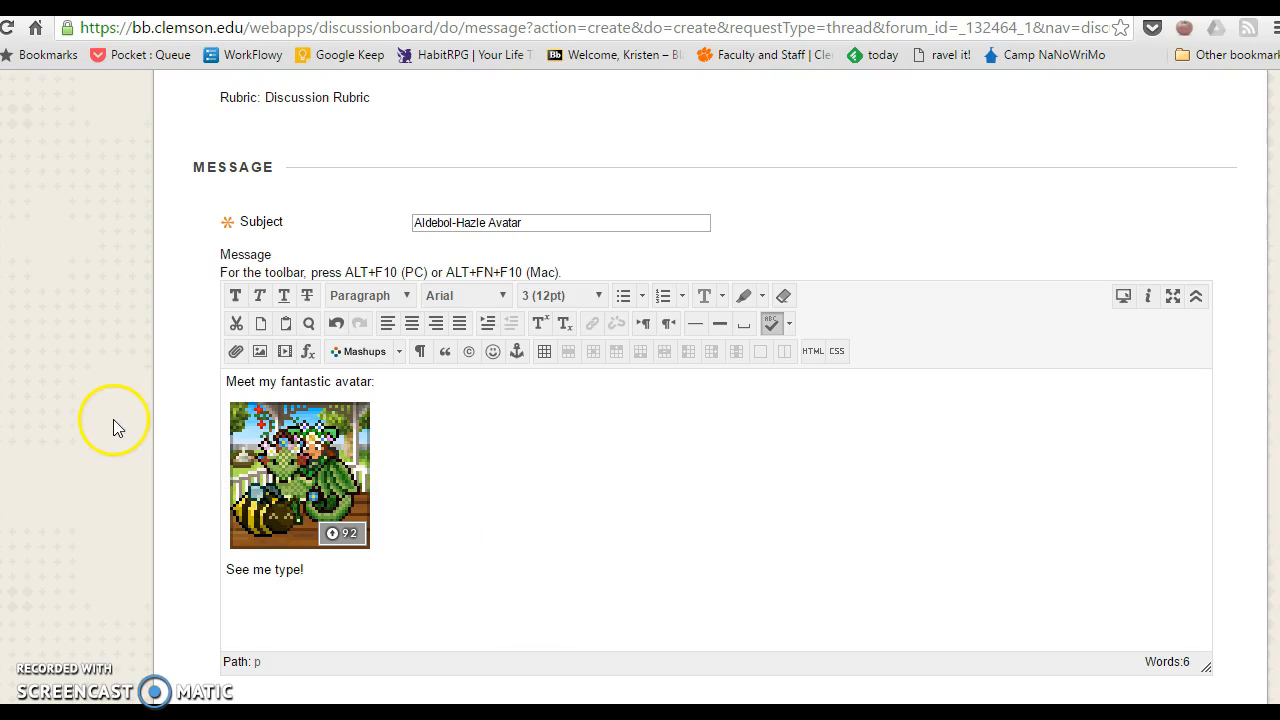
mouse_move(128, 428)
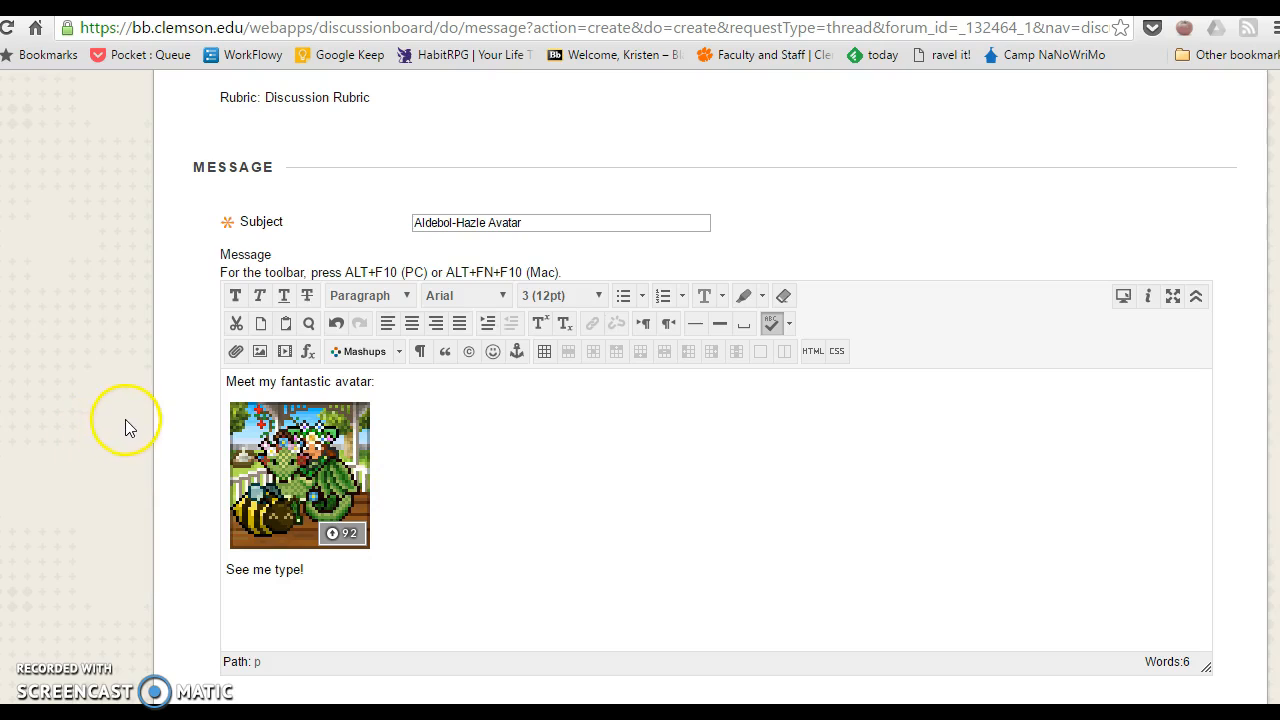
mouse_move(112, 413)
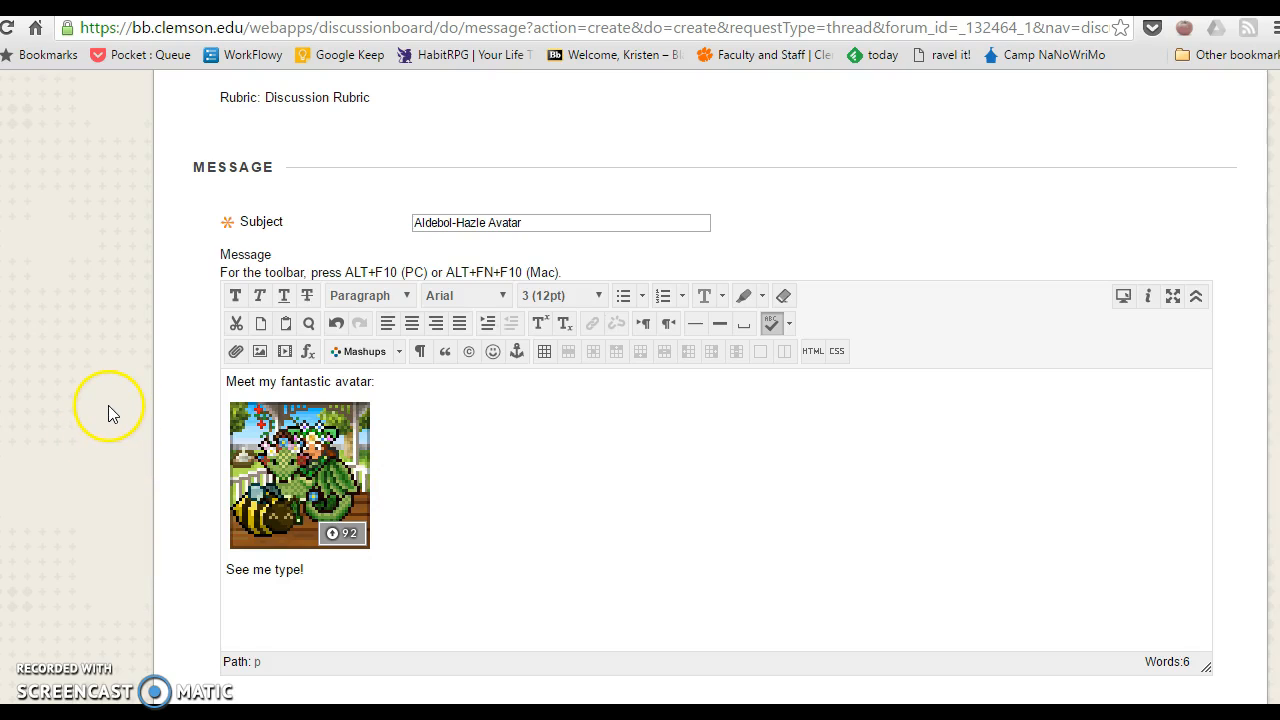
mouse_move(114, 423)
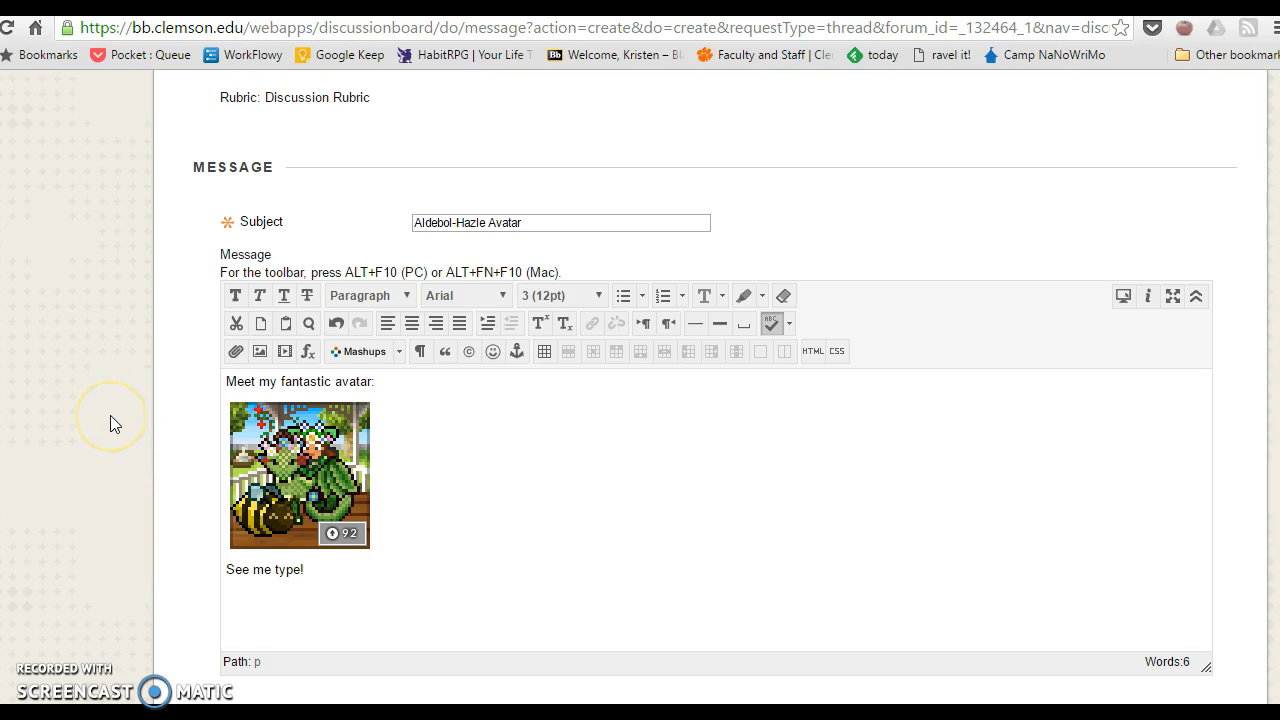